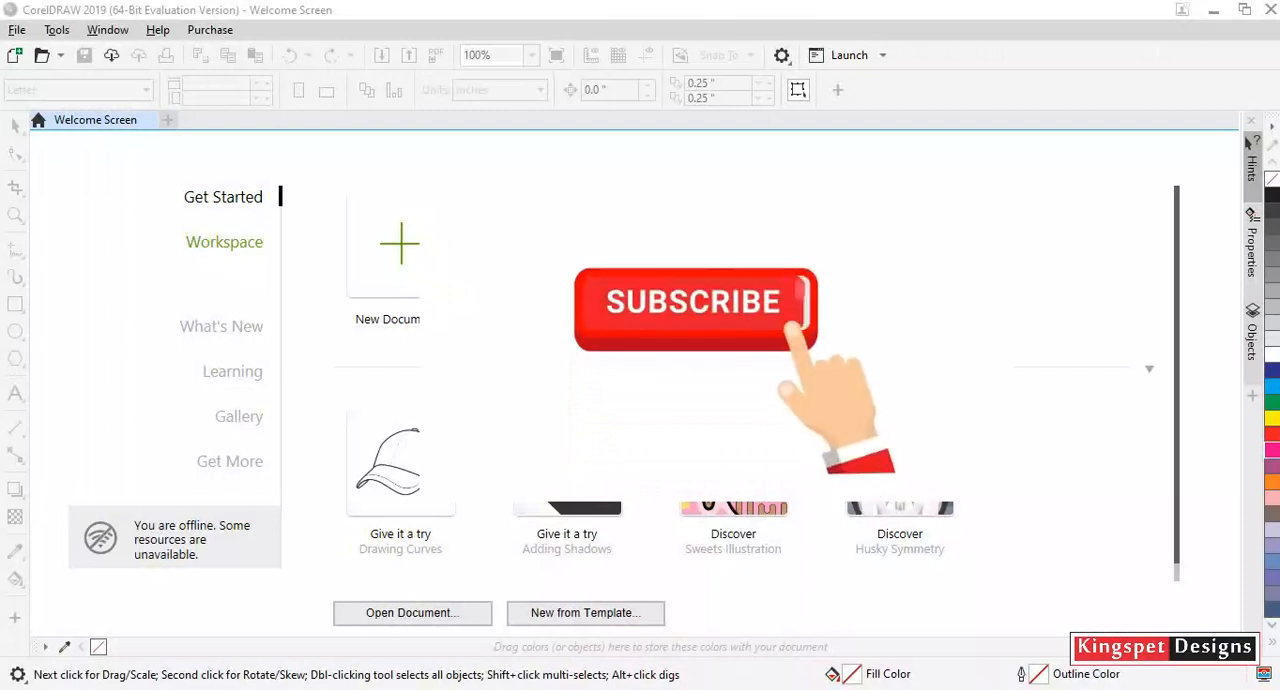
Open the Joyce Nutri Products.cdr design from the Welcome Screen
left_click(694, 304)
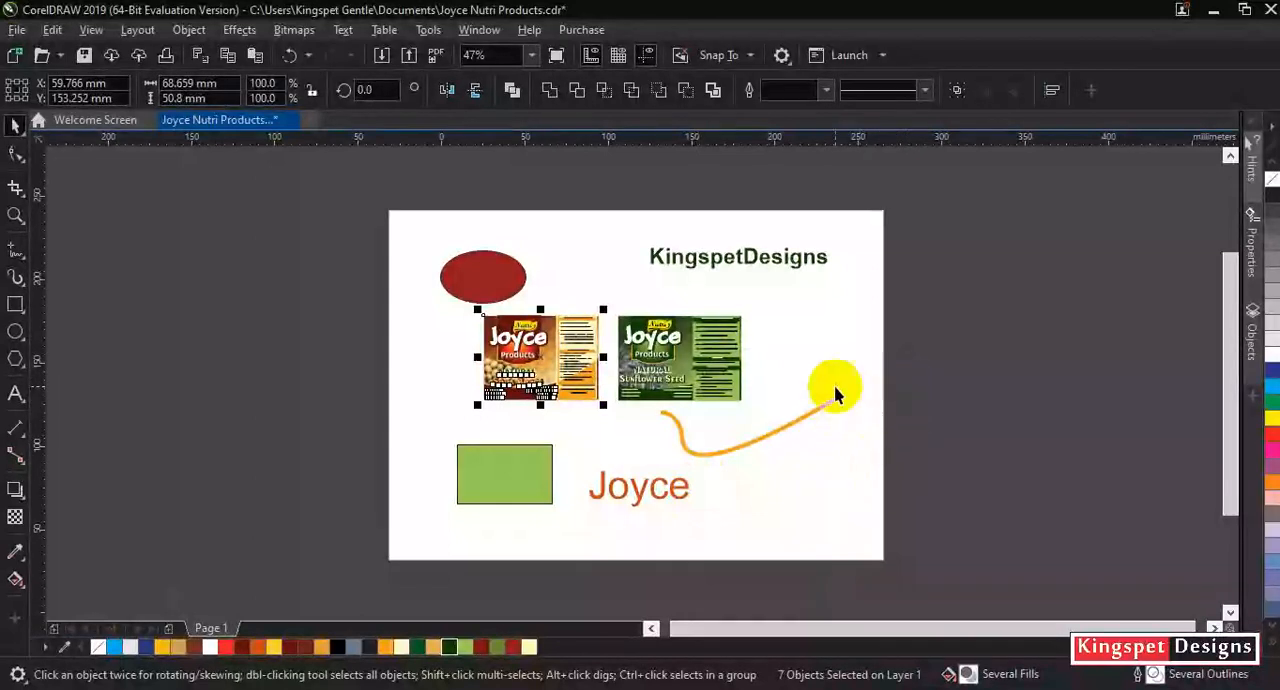
Export the whole design as a JPG into the Desktop export folder
left_click_drag(836, 390, 760, 376)
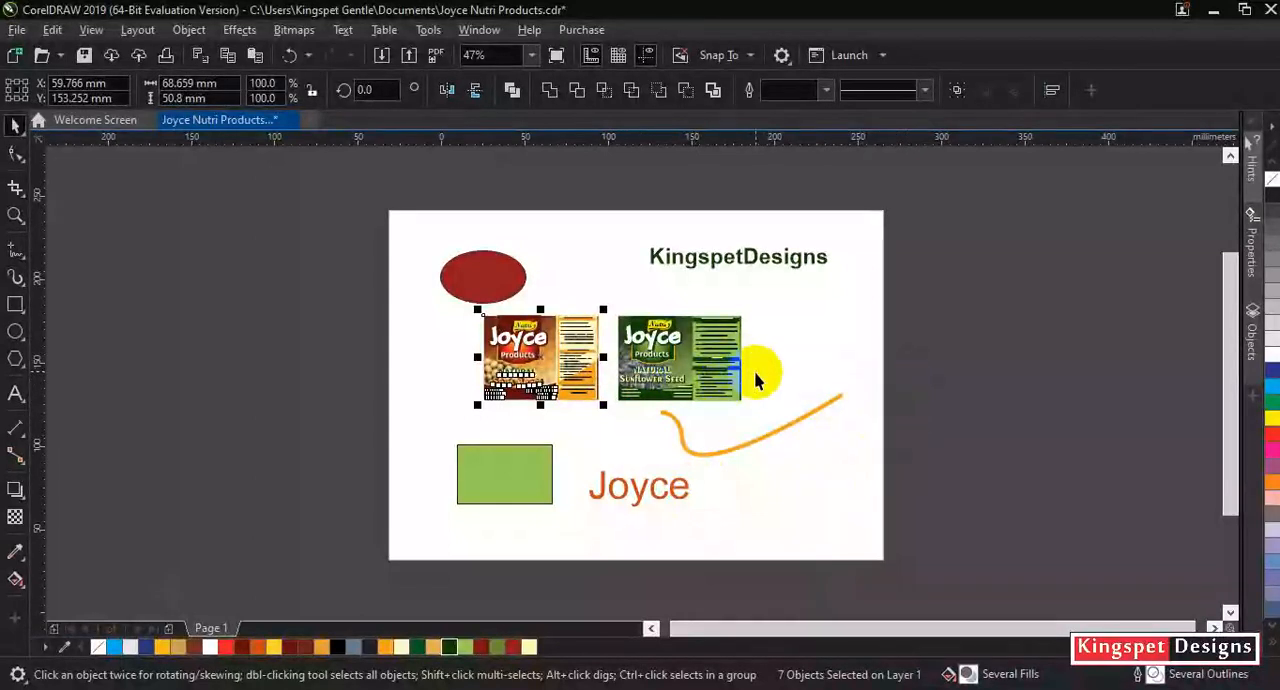
left_click_drag(760, 370, 720, 250)
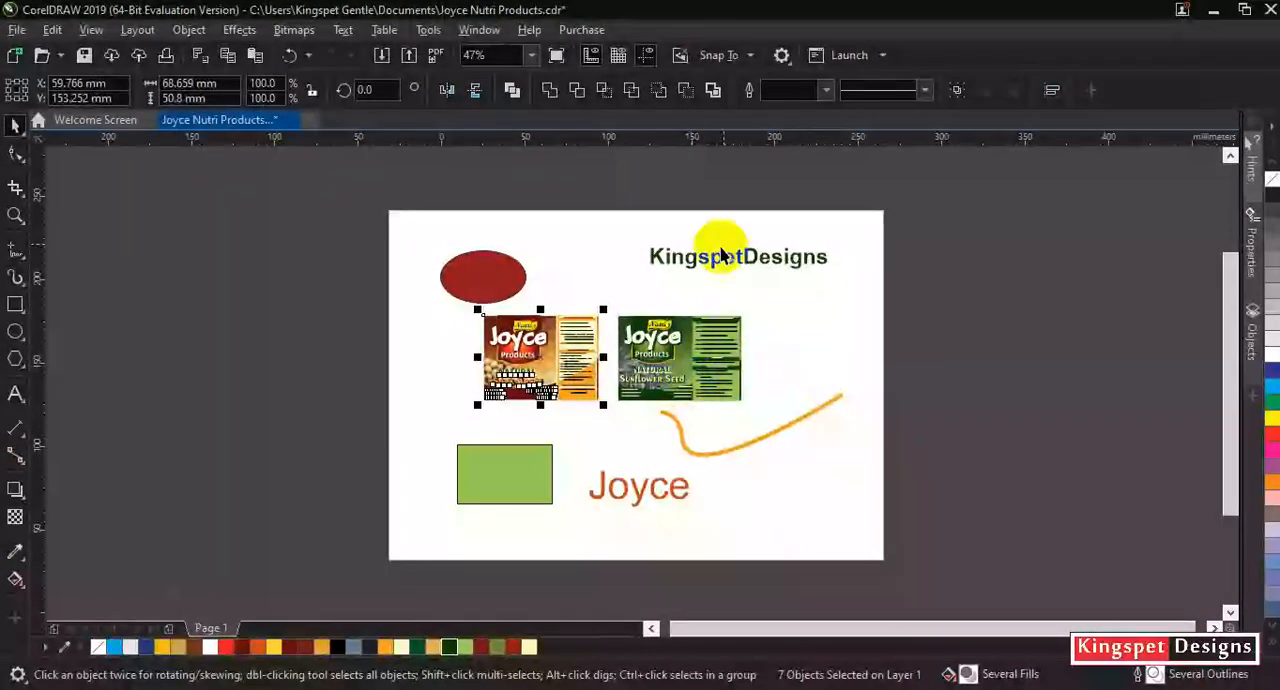
mouse_move(724, 510)
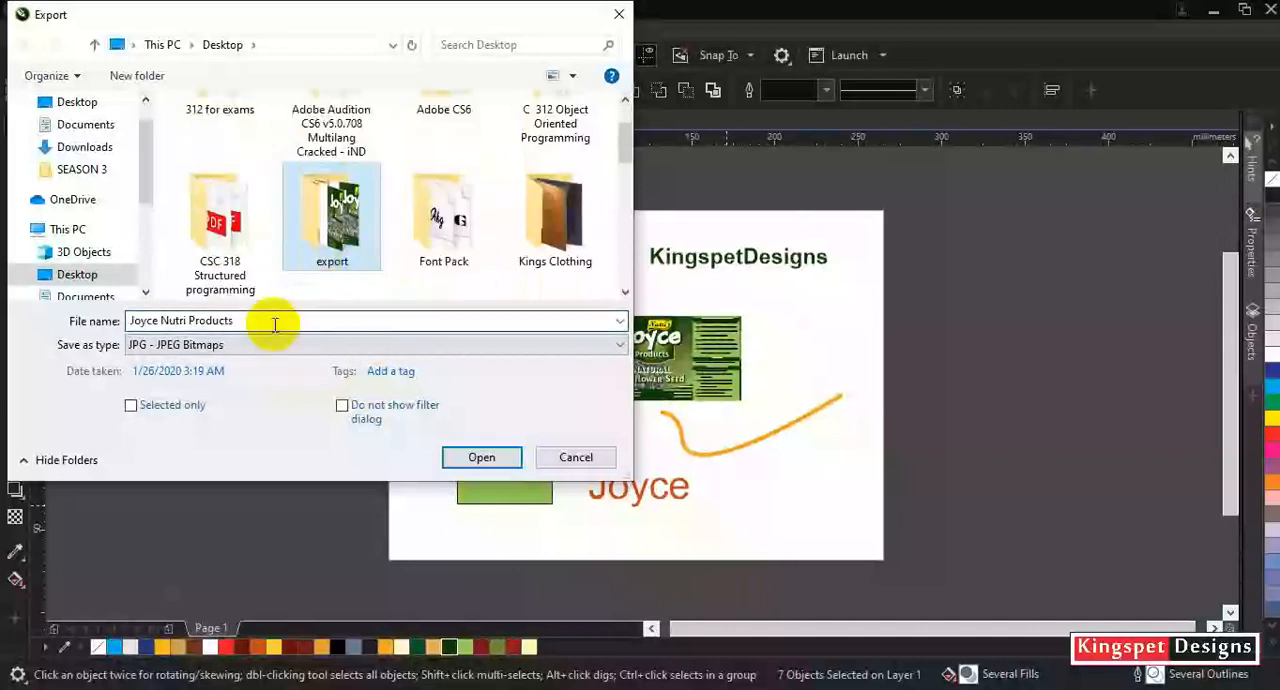
double_click(332, 216)
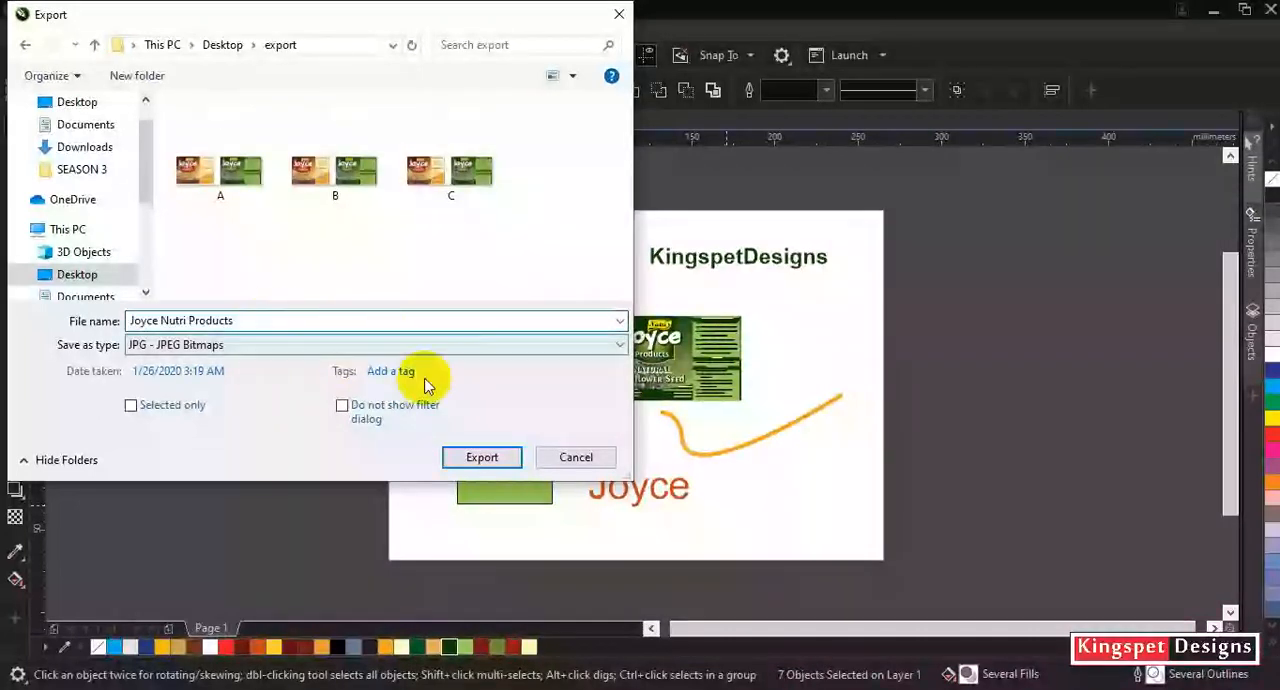
left_click(480, 456)
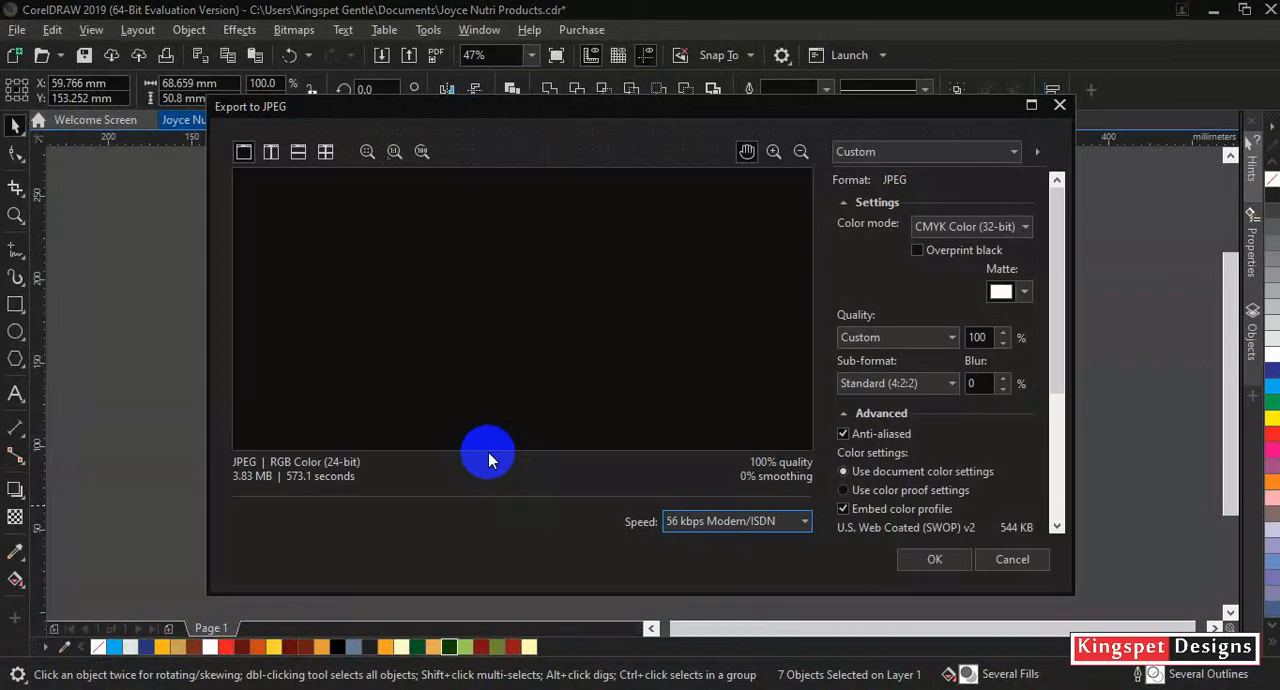
mouse_move(532, 496)
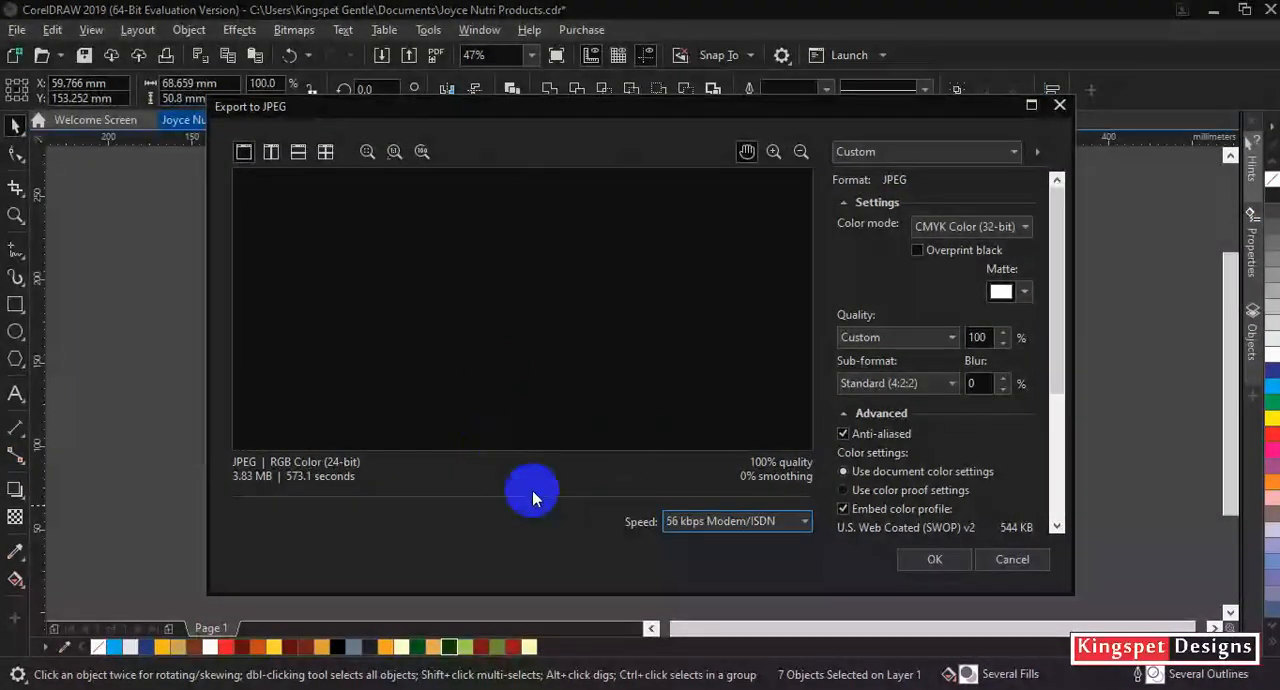
mouse_move(592, 362)
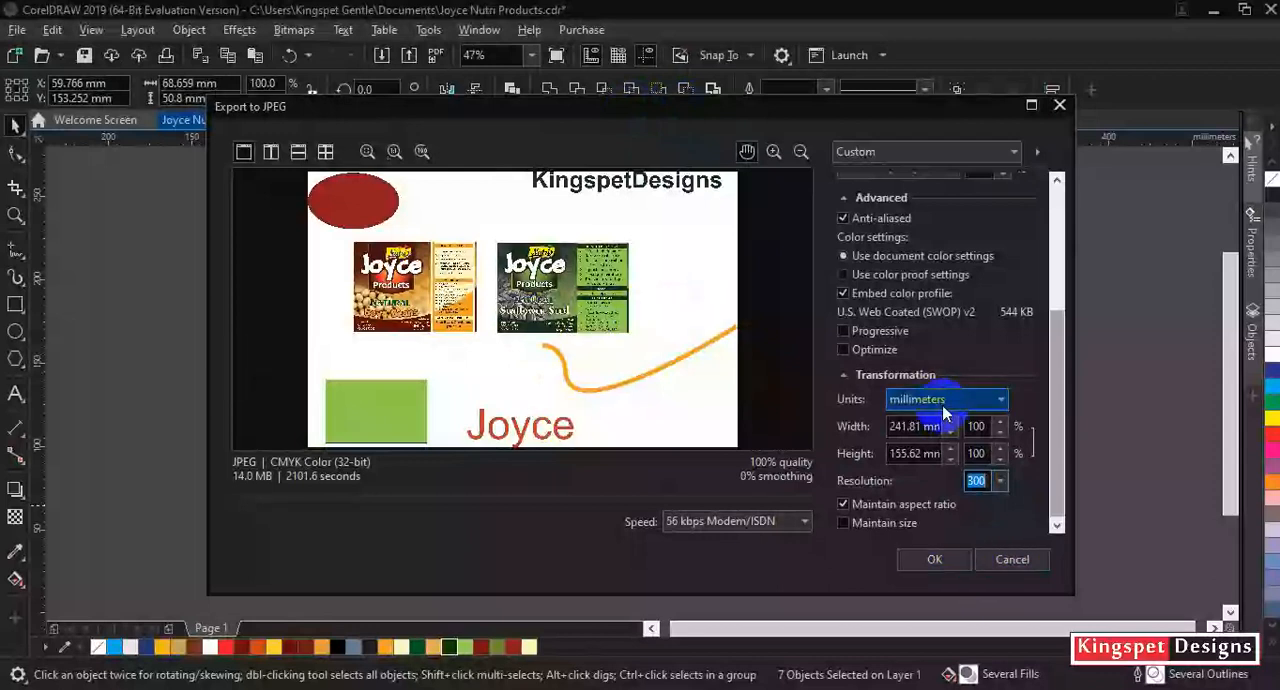
mouse_move(934, 560)
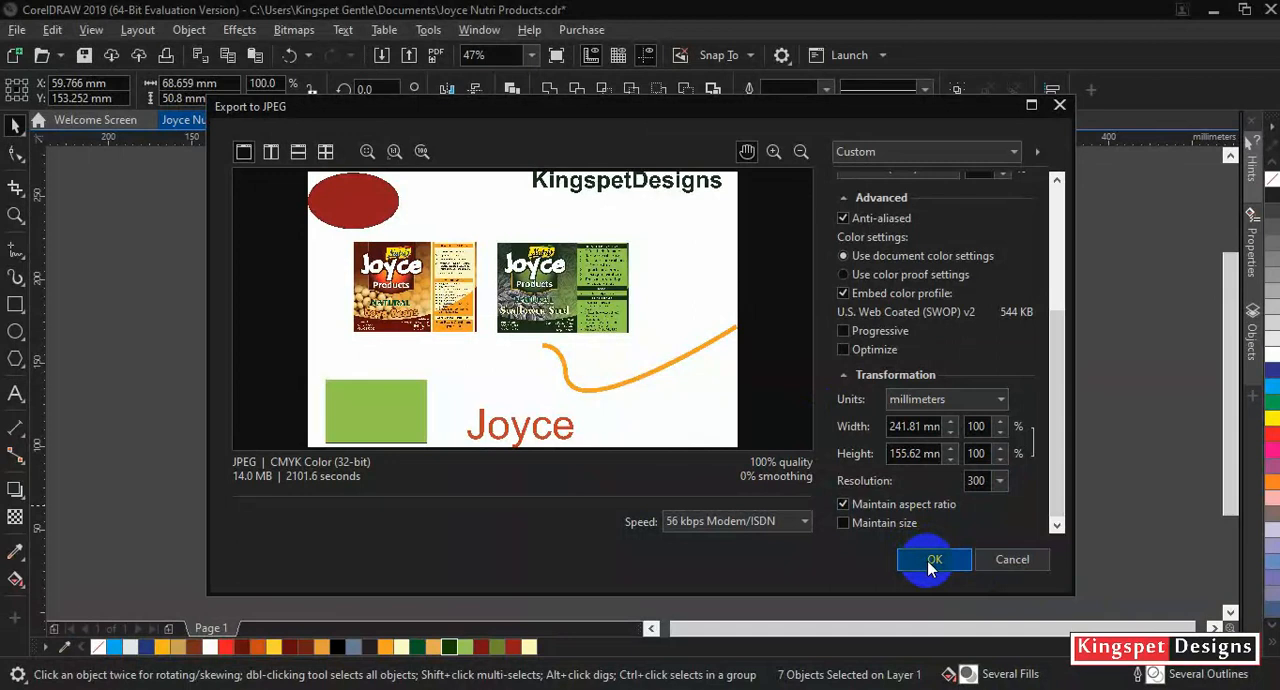
Confirm the JPEG settings to write the 2856 × 1838 JPG and return to the canvas
left_click(932, 560)
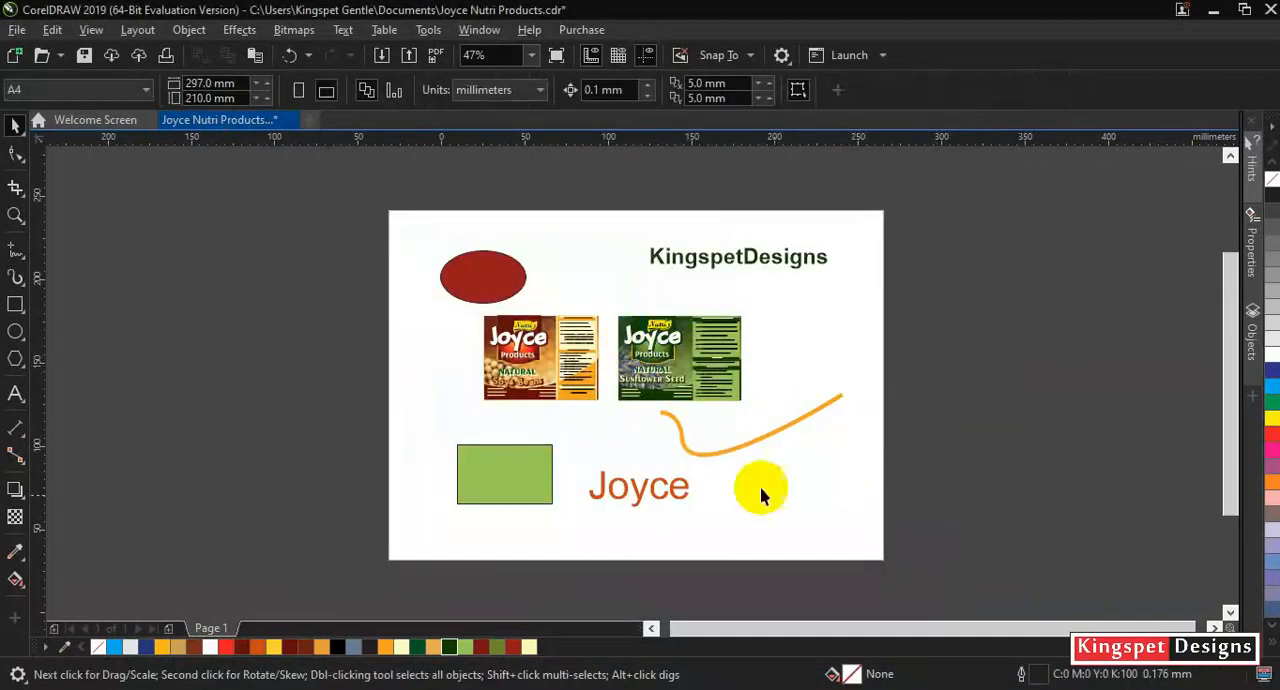
left_click_drag(764, 490, 862, 418)
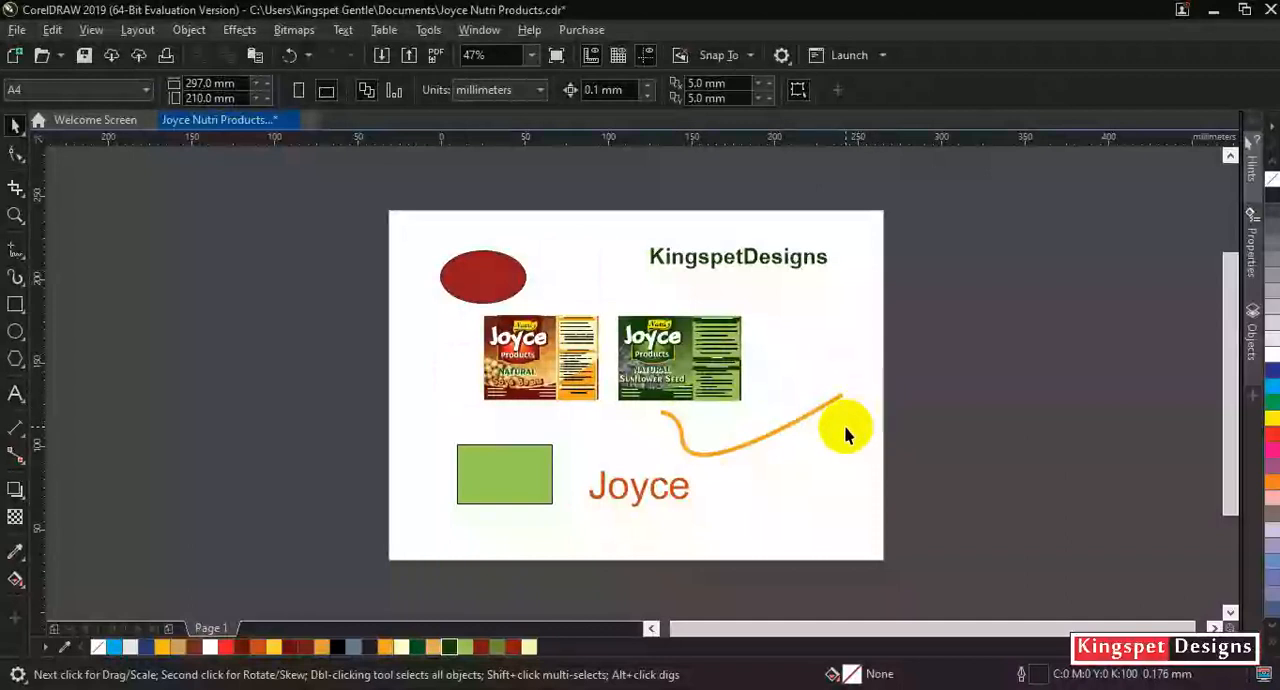
left_click_drag(848, 428, 640, 474)
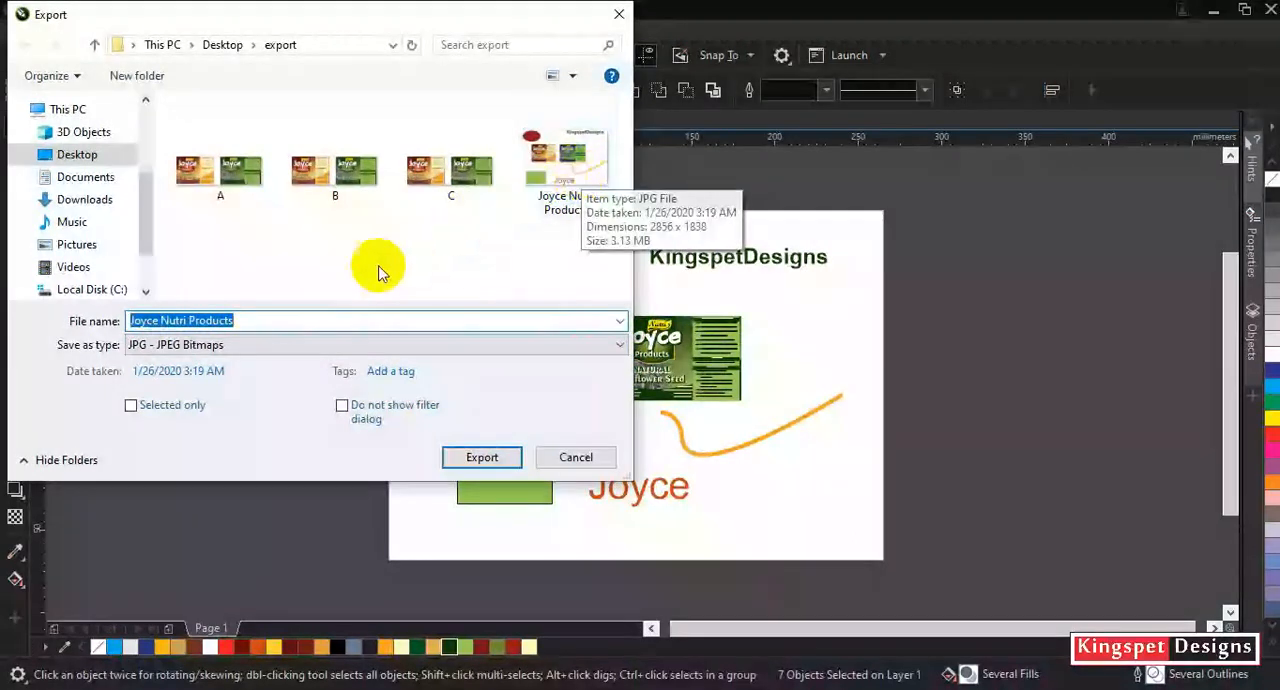
mouse_move(592, 390)
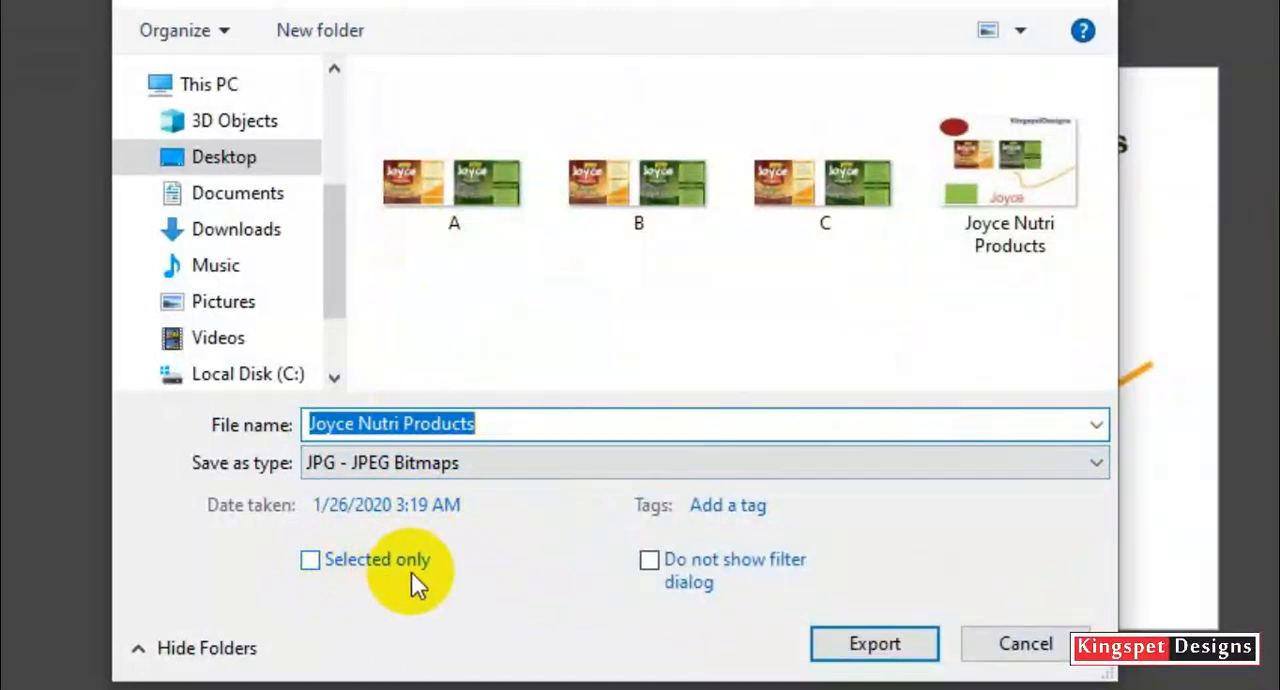
Limit the JPG export to Selected only and rename it Joyce Nutri Products 1
left_click(310, 560)
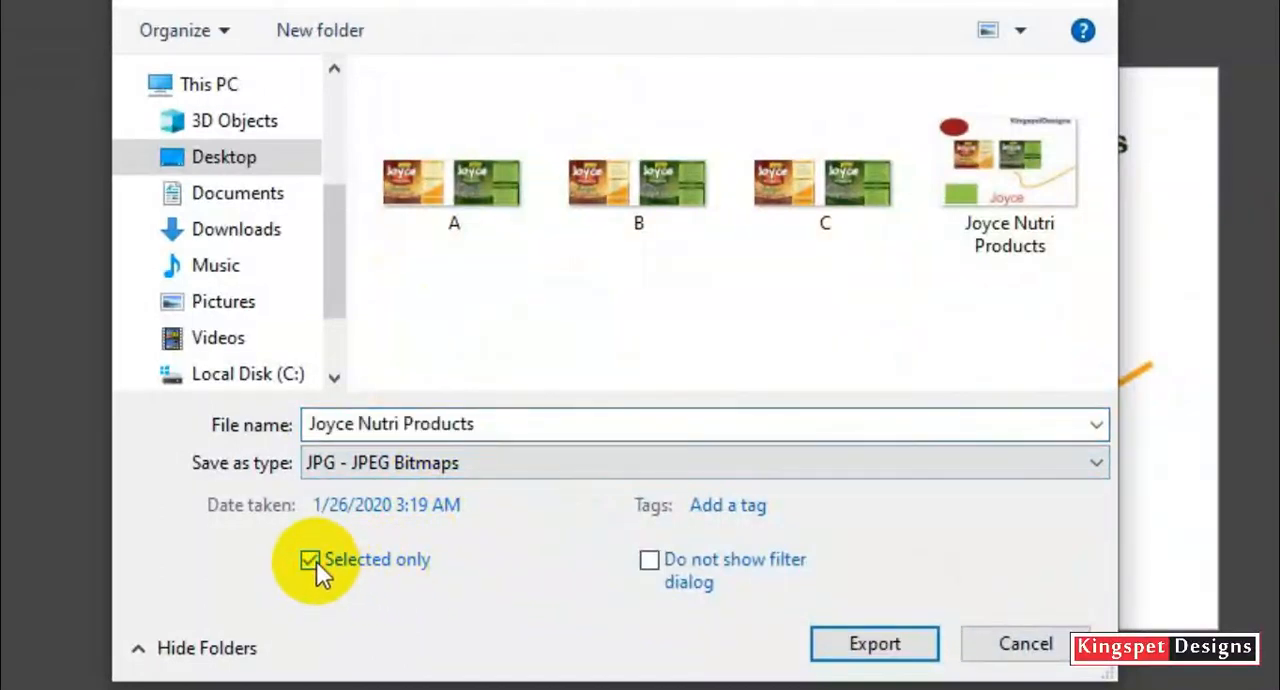
left_click(520, 424)
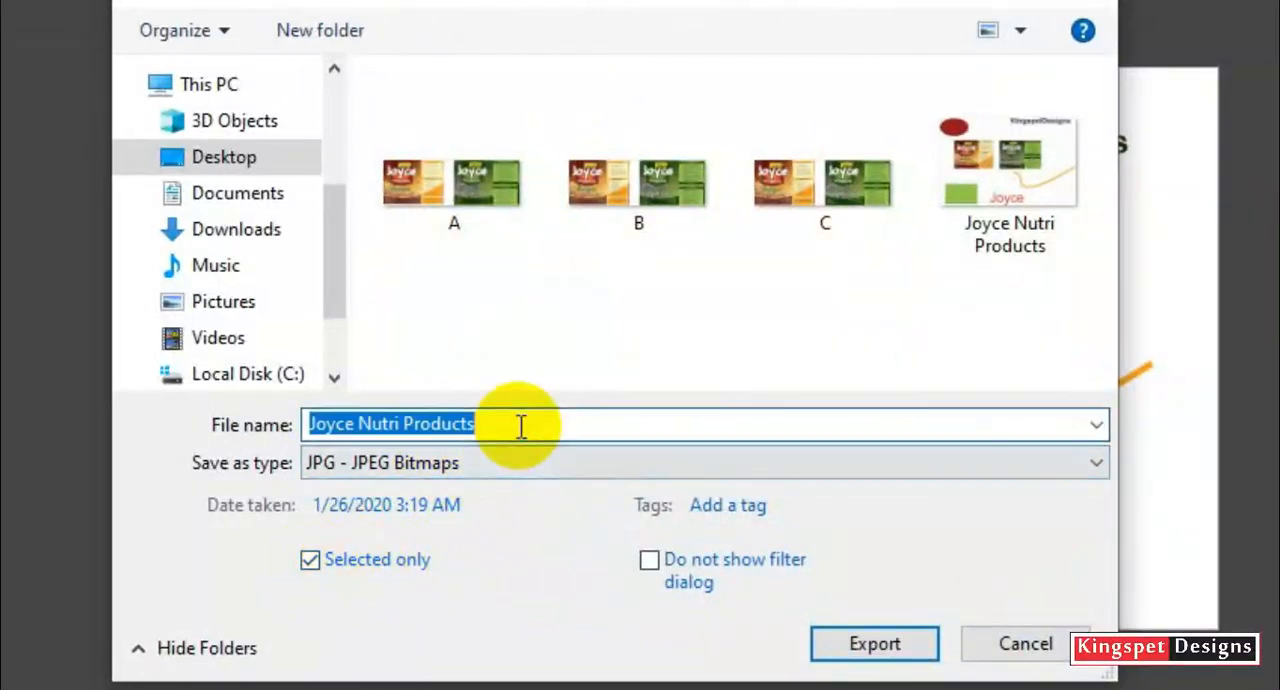
left_click(520, 424)
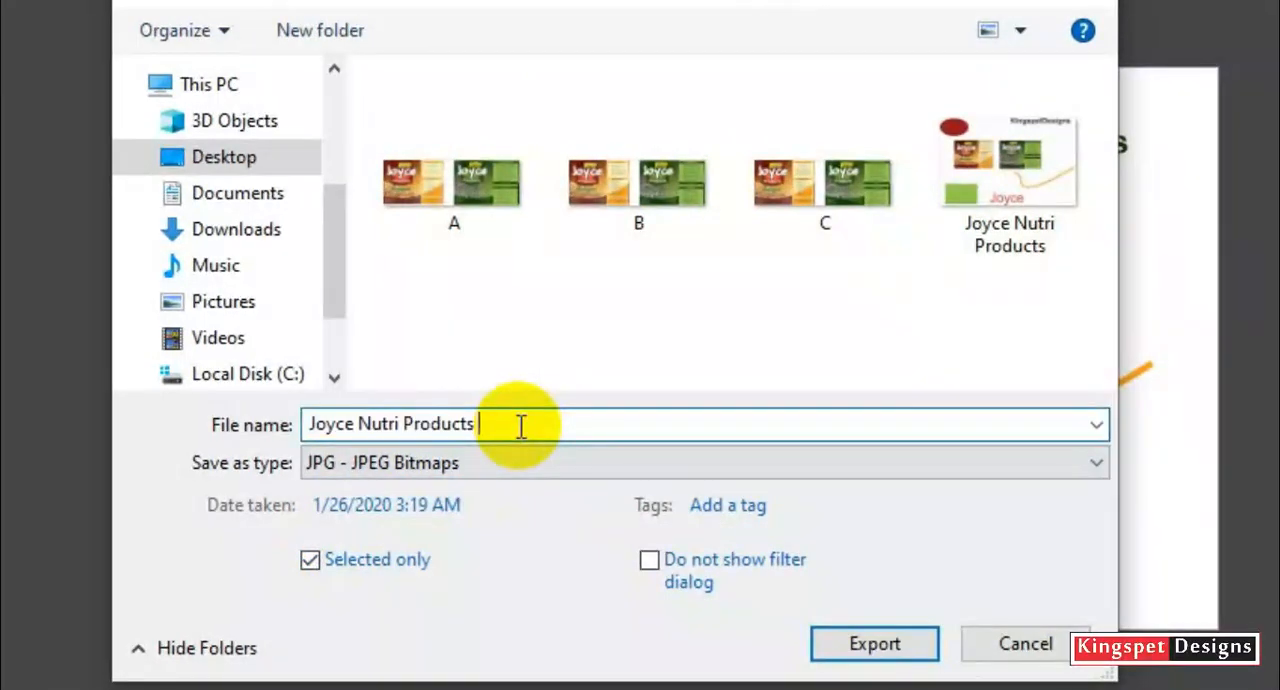
type("1")
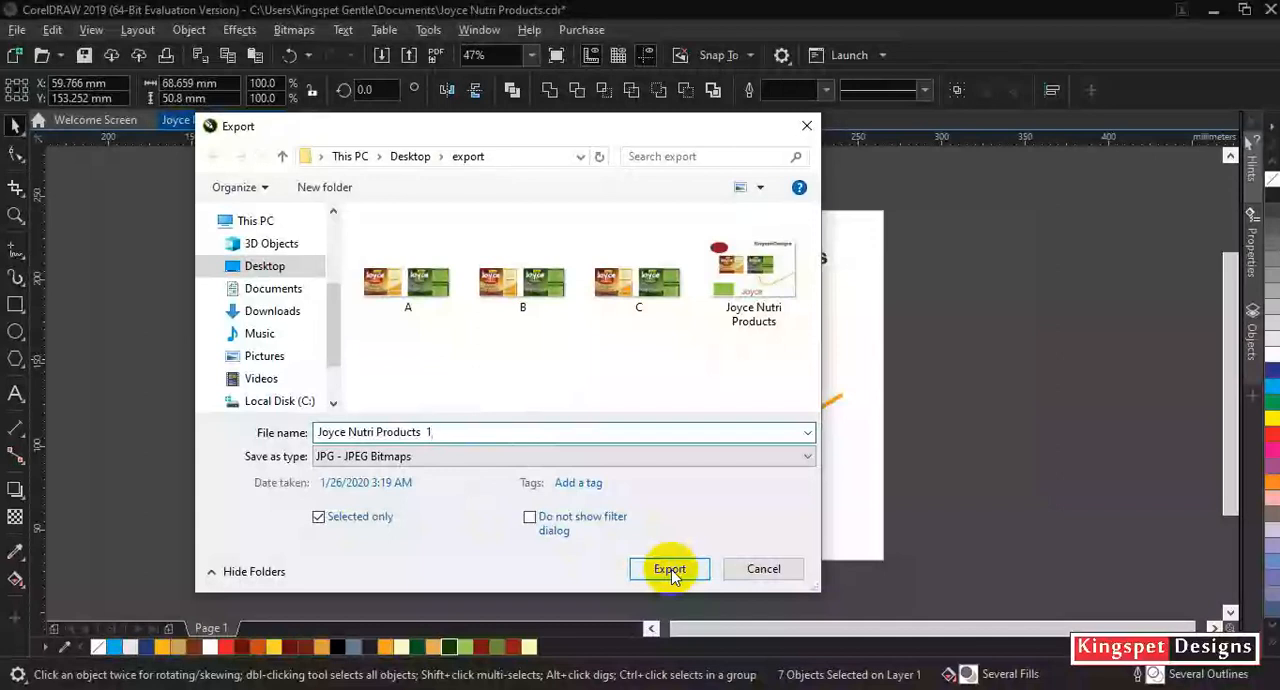
mouse_move(444, 470)
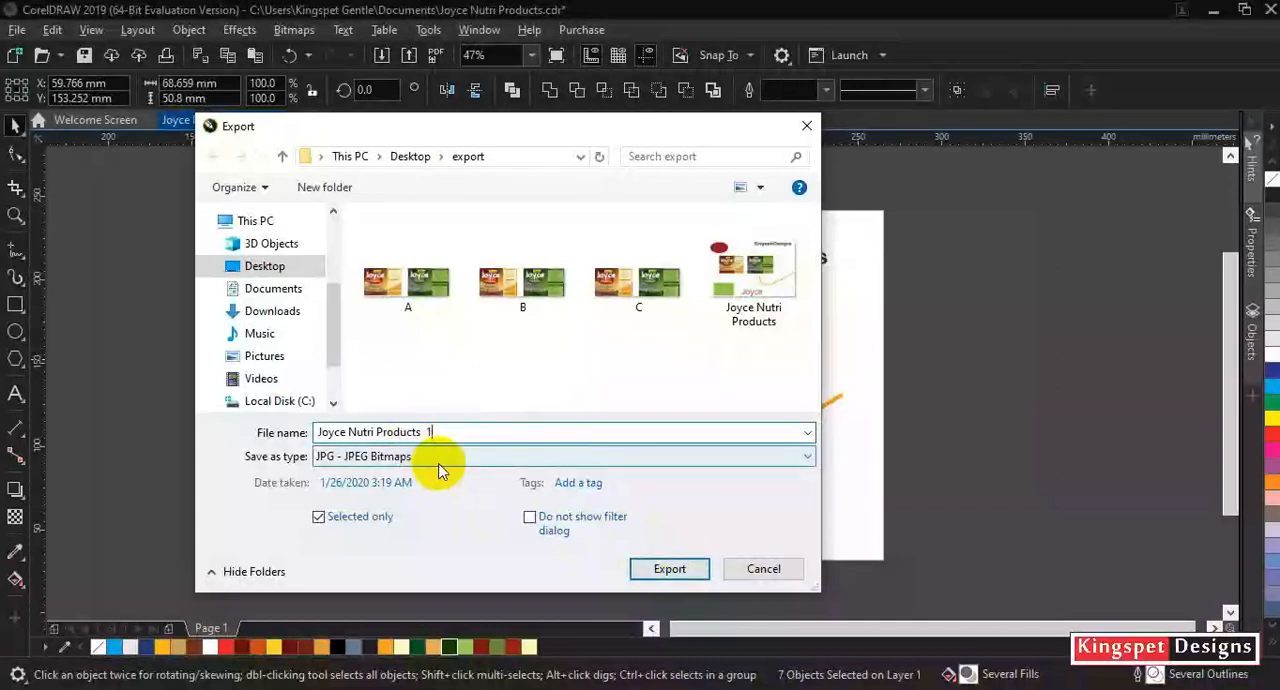
Export Joyce Nutri Products 1 as a CMYK JPEG at 100 quality
left_click(668, 568)
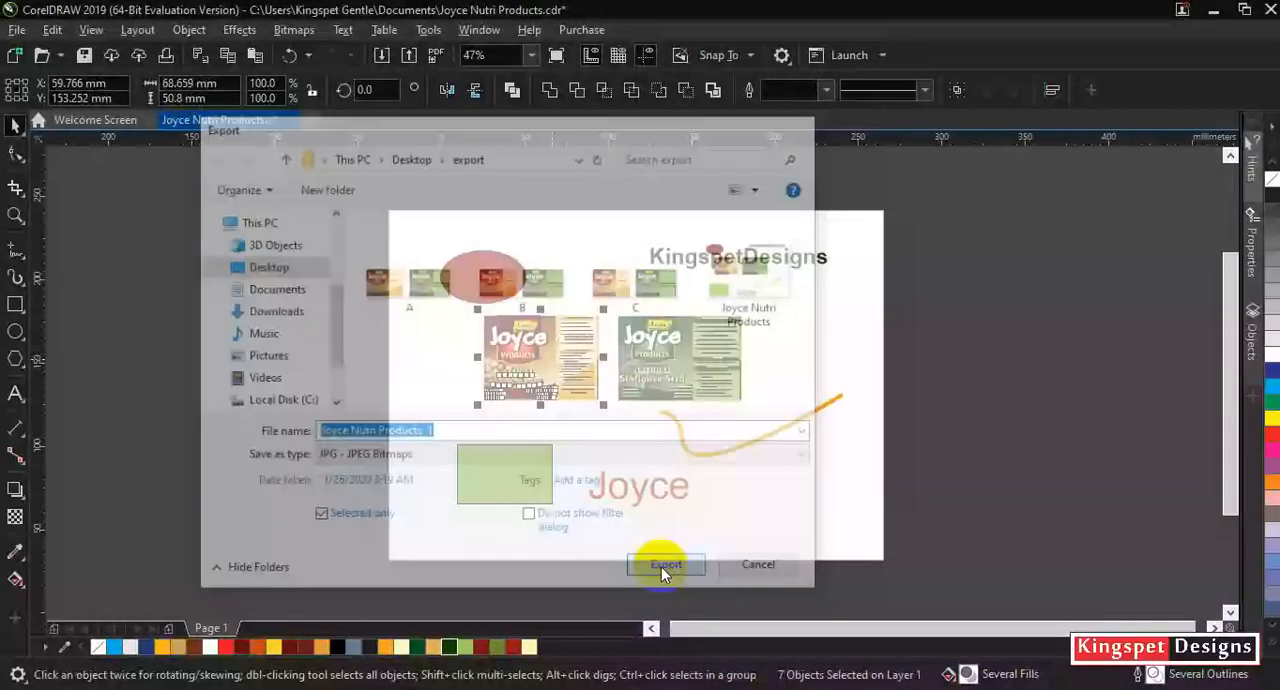
left_click(666, 564)
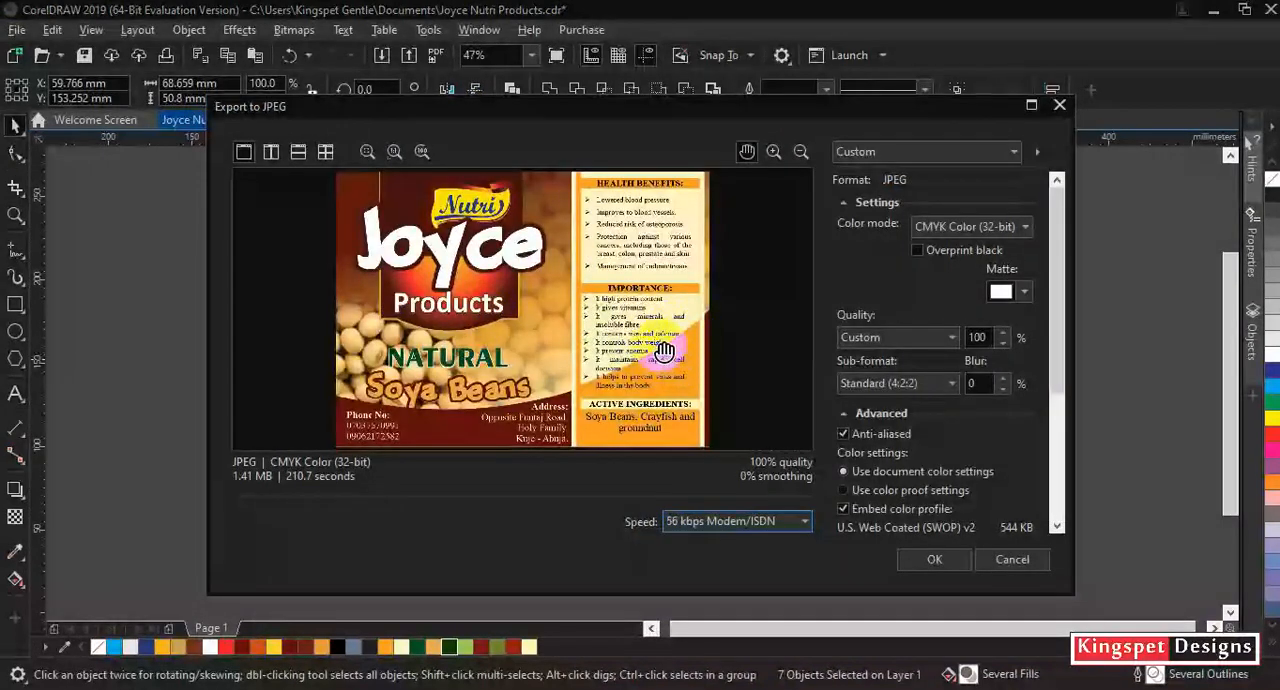
mouse_move(768, 316)
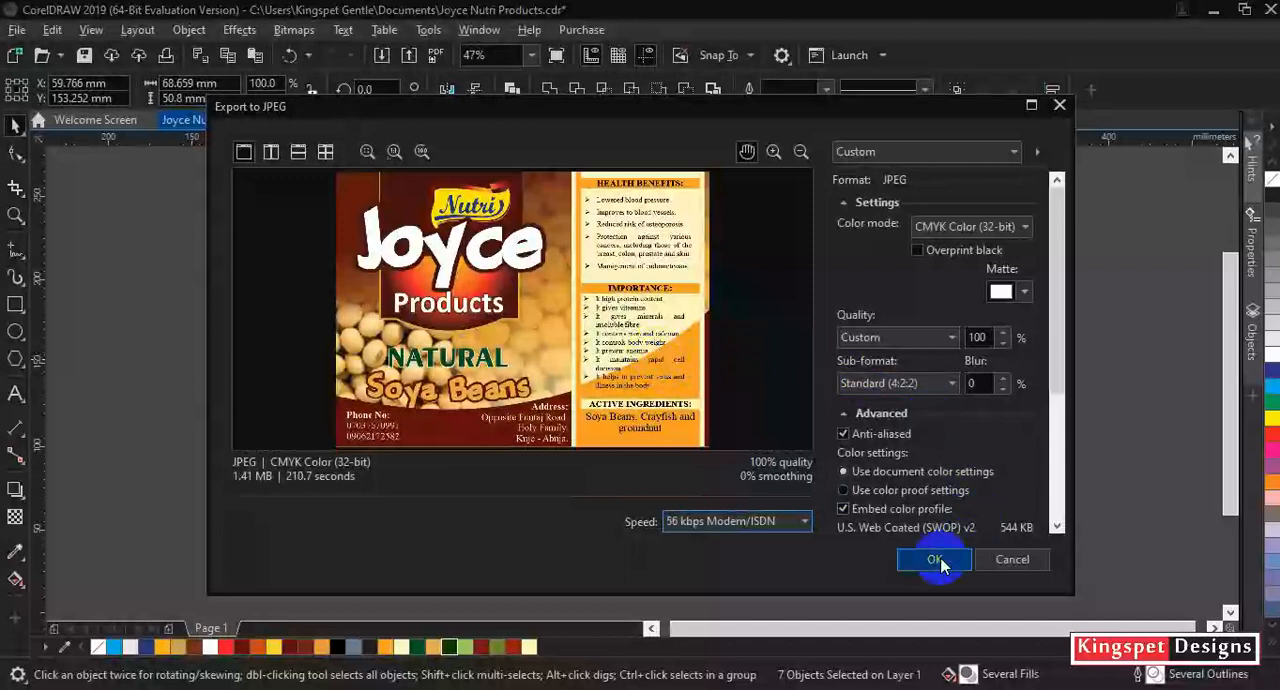
left_click(934, 560)
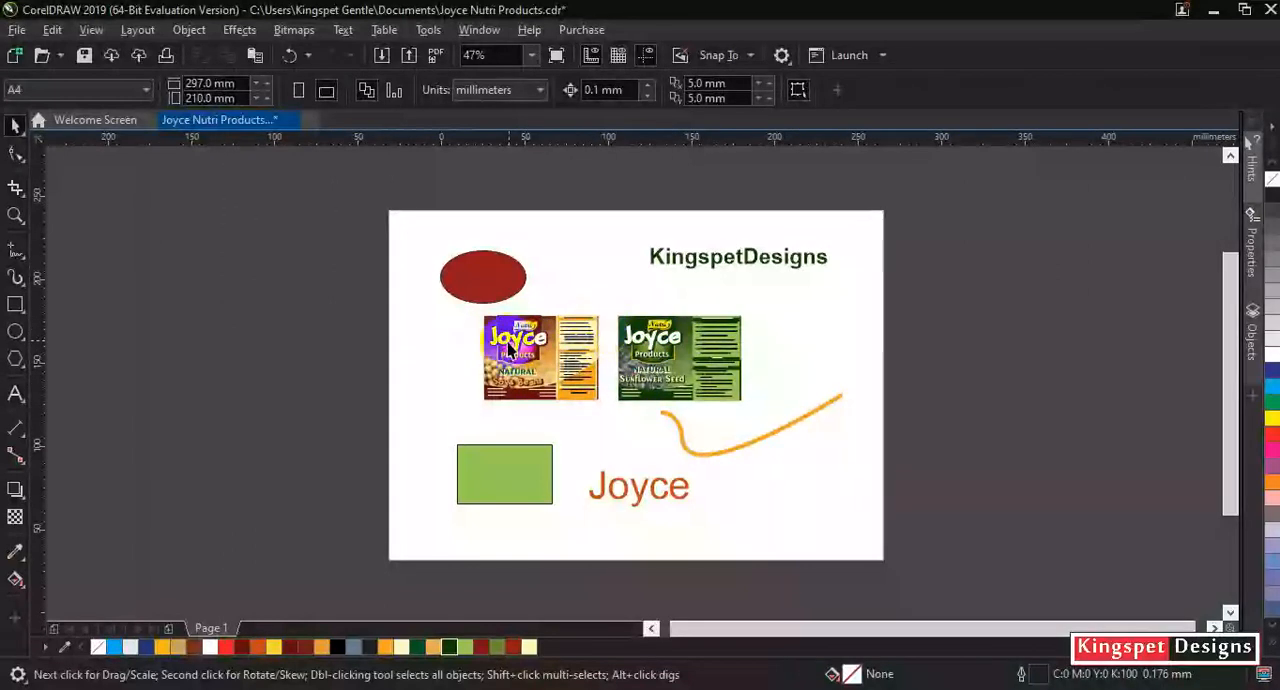
Edit the left label's PowerClip contents and select just its Joyce logo
left_click(540, 356)
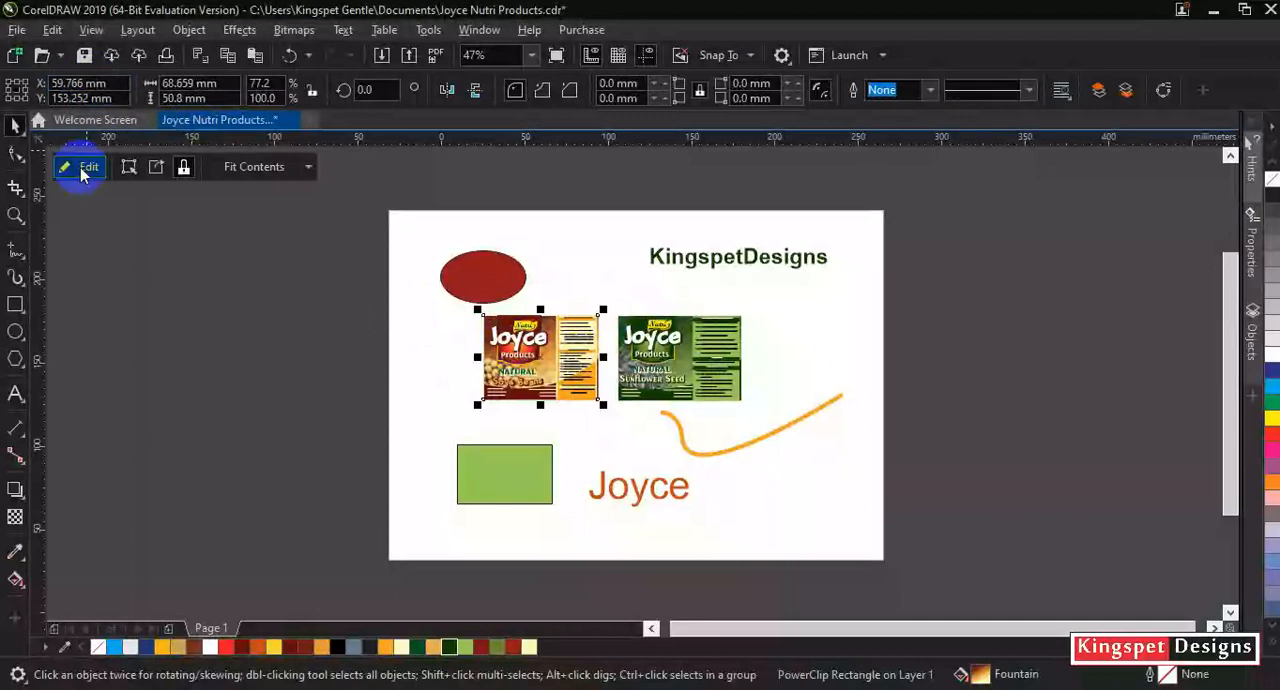
left_click(80, 166)
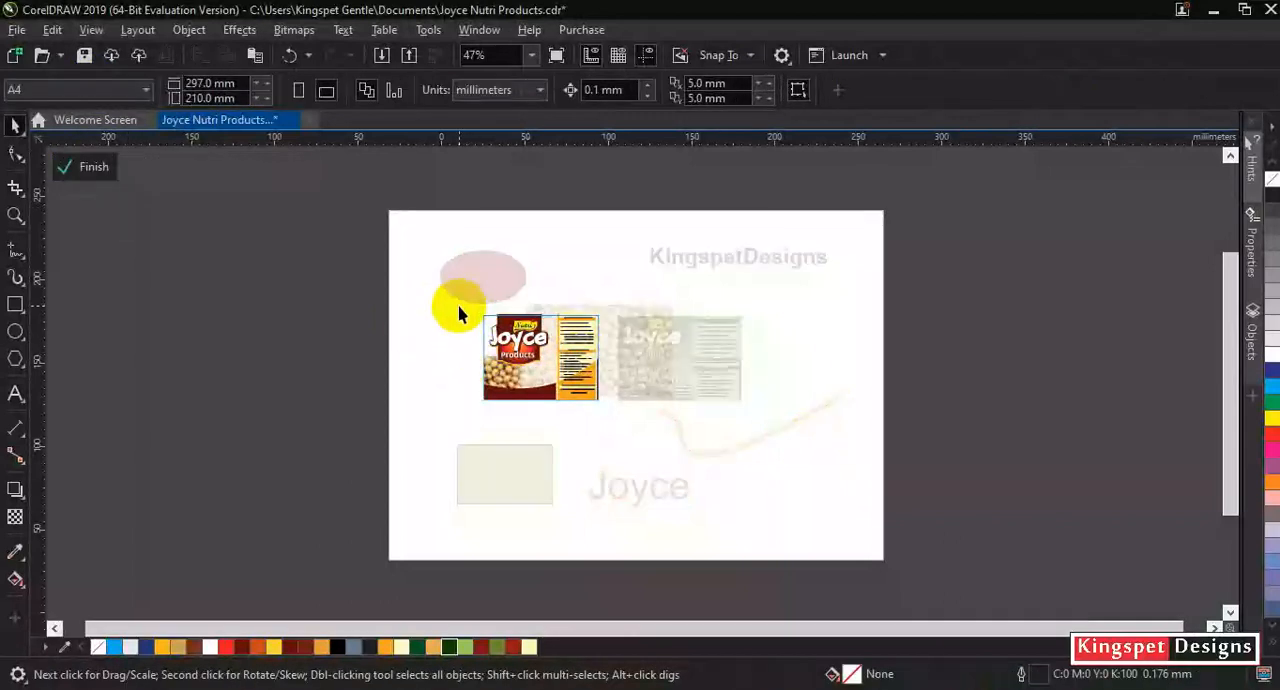
left_click(540, 360)
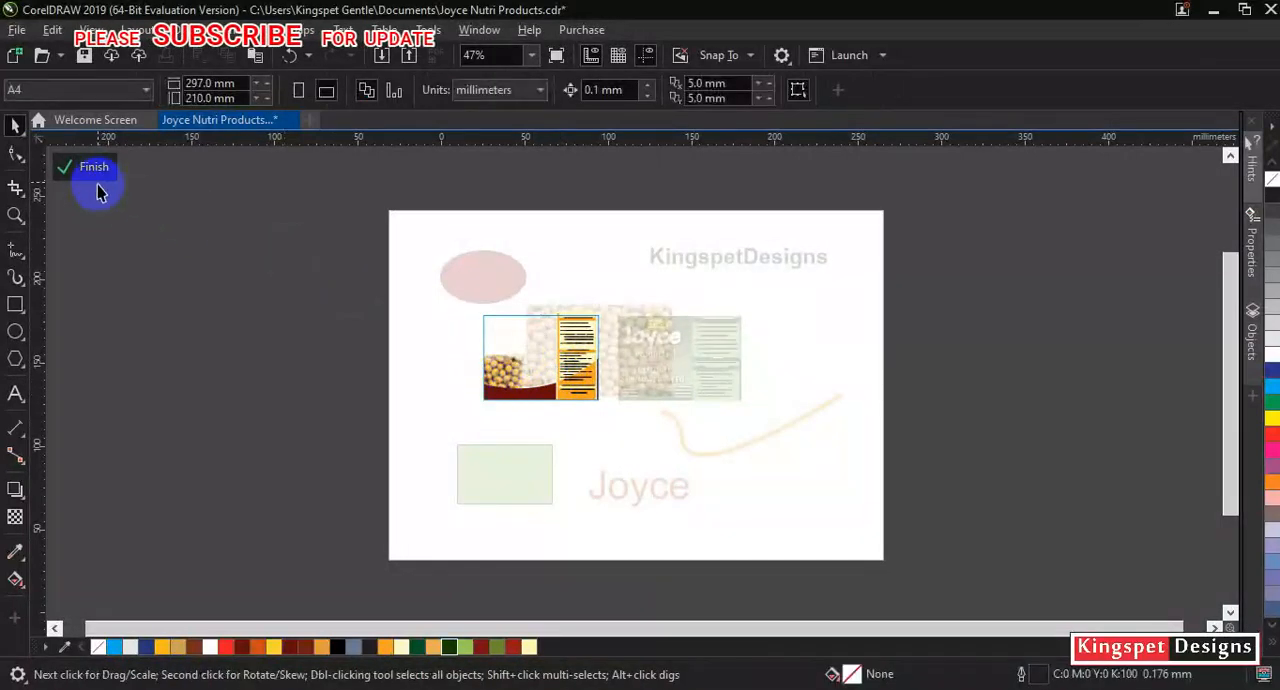
left_click(92, 168)
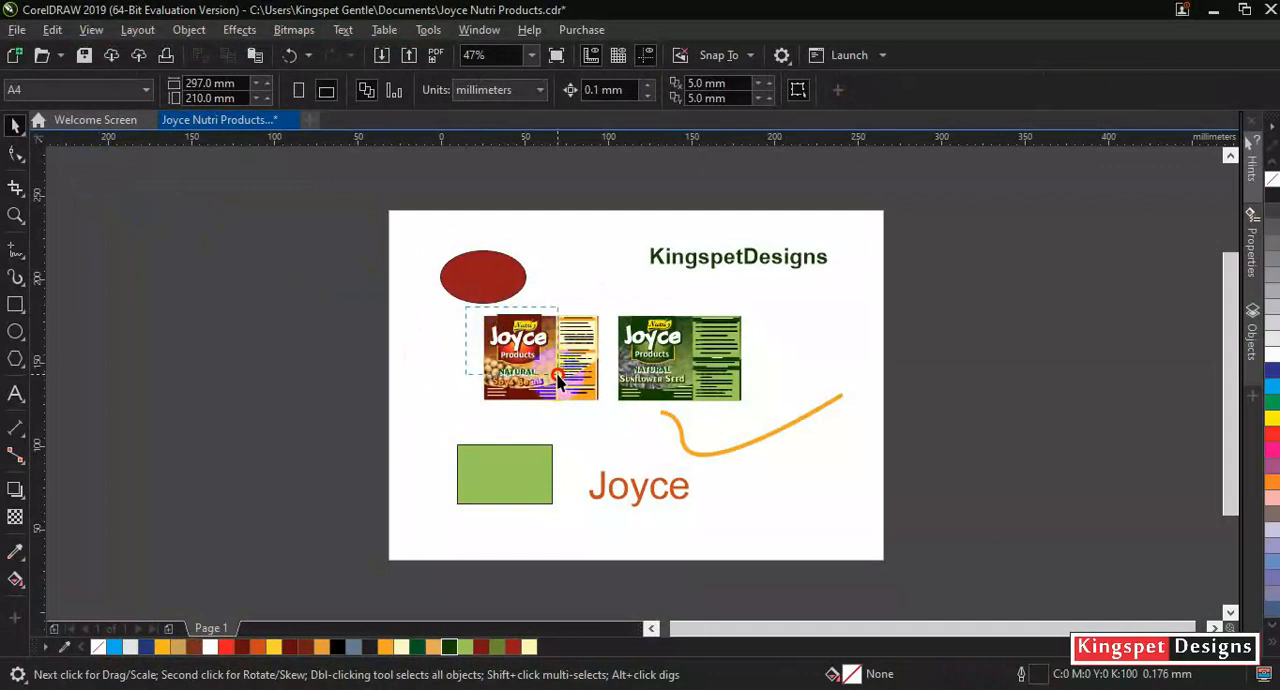
left_click(540, 358)
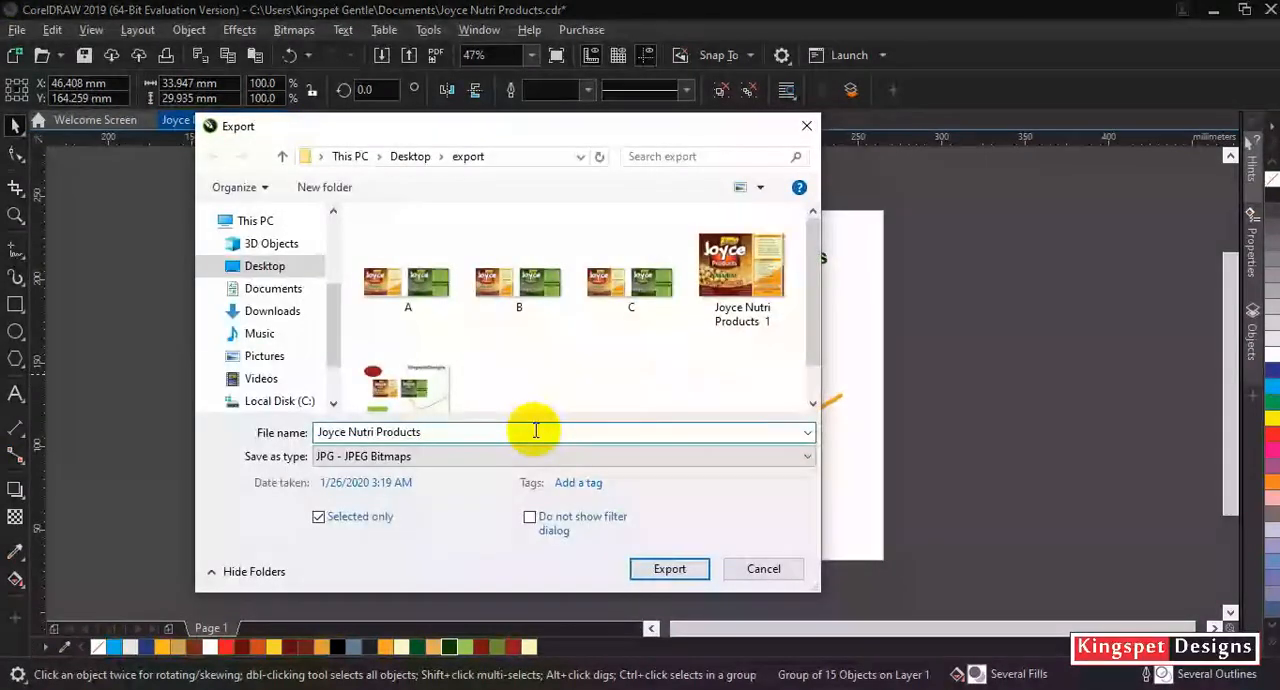
Export the selected logo as a JPG named Joyce Nutri Products 2
type("f")
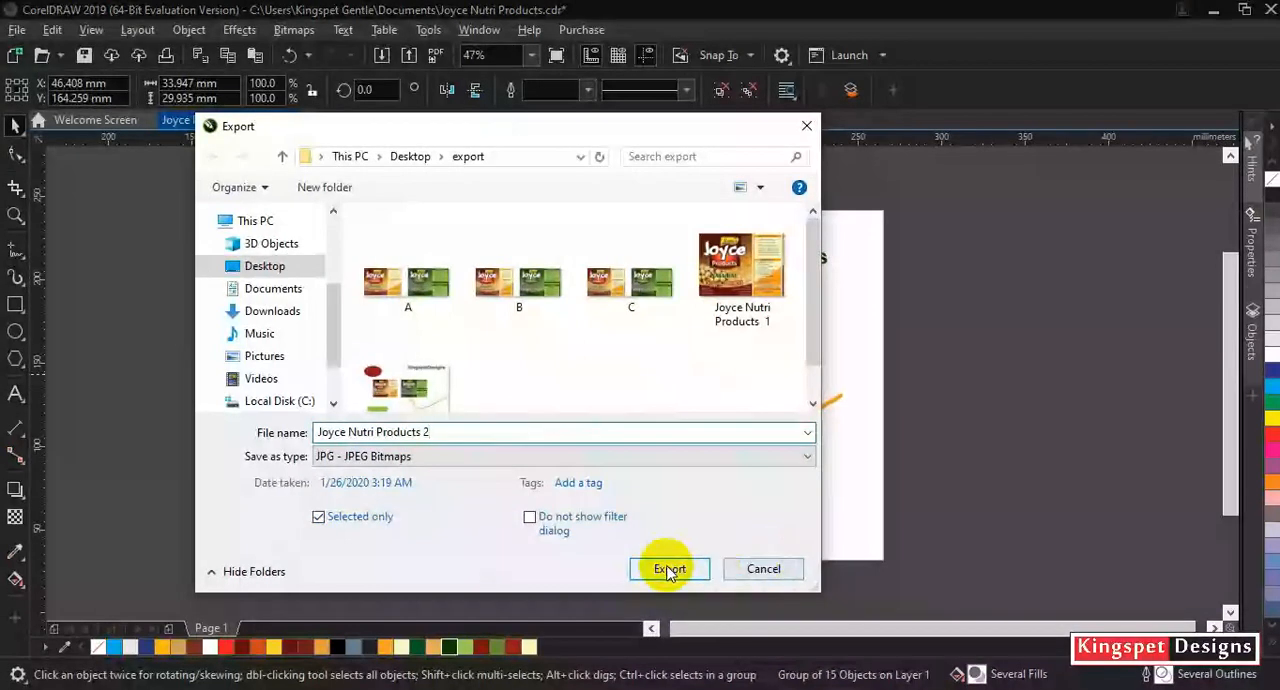
left_click(668, 568)
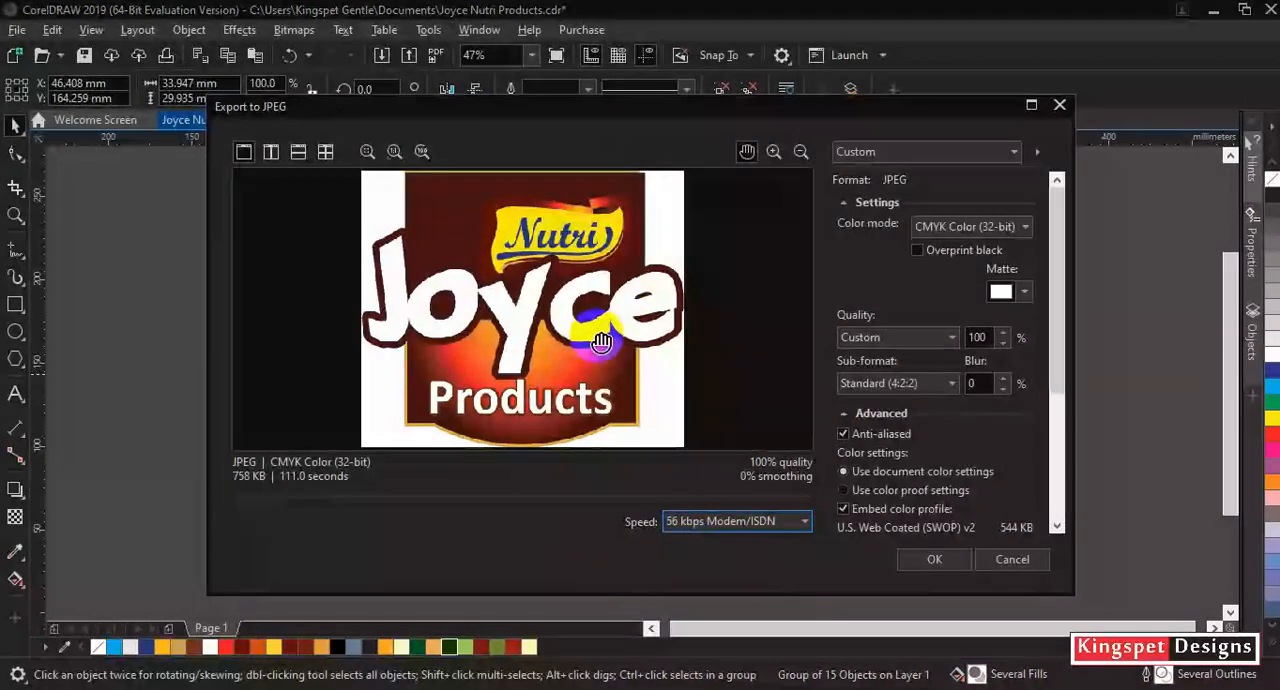
mouse_move(1160, 276)
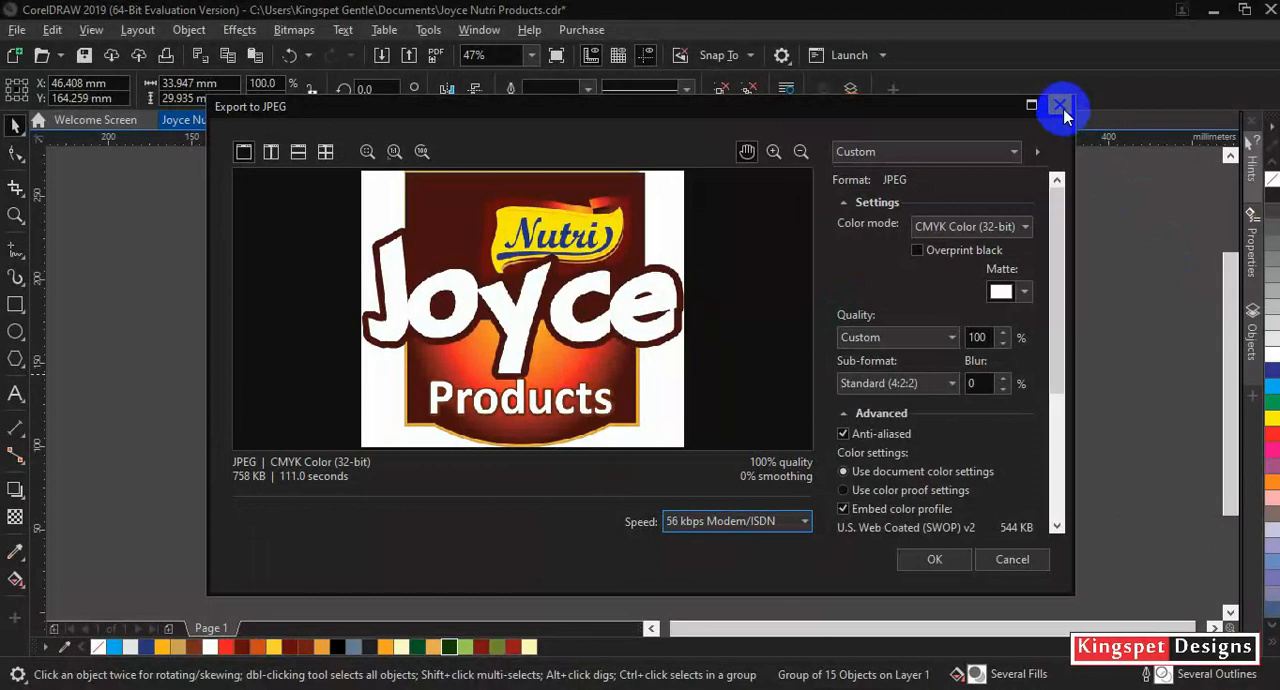
mouse_move(652, 382)
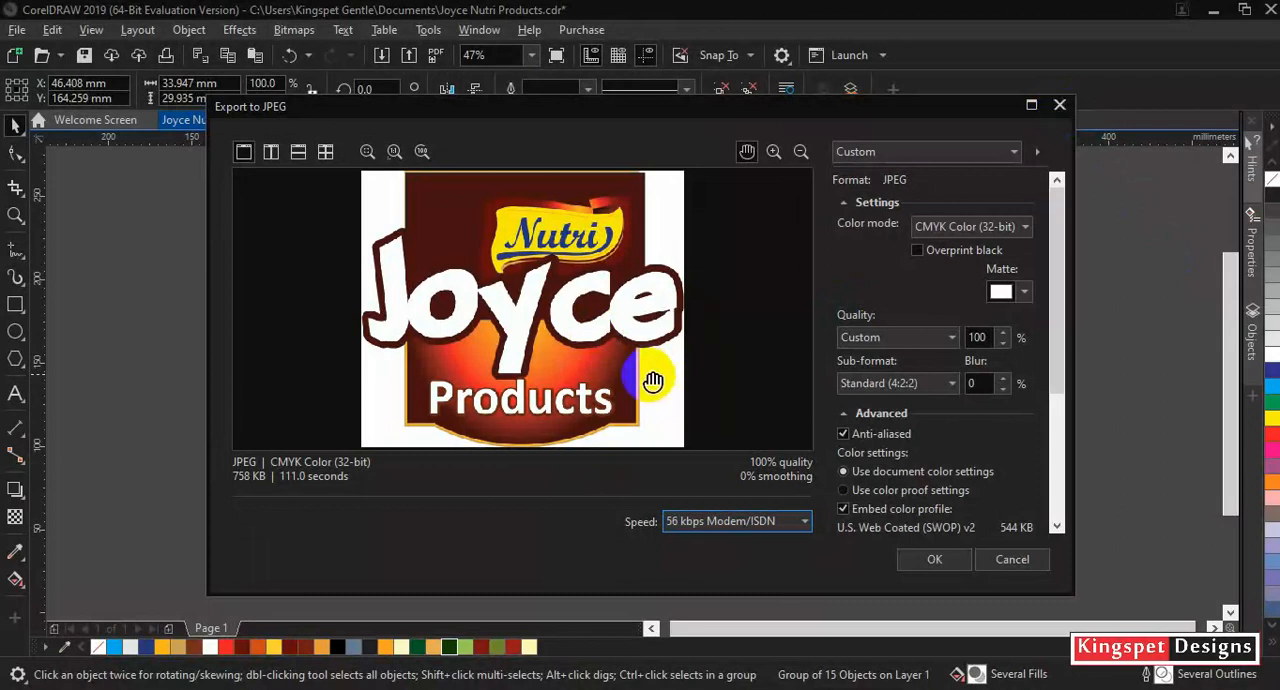
mouse_move(390, 278)
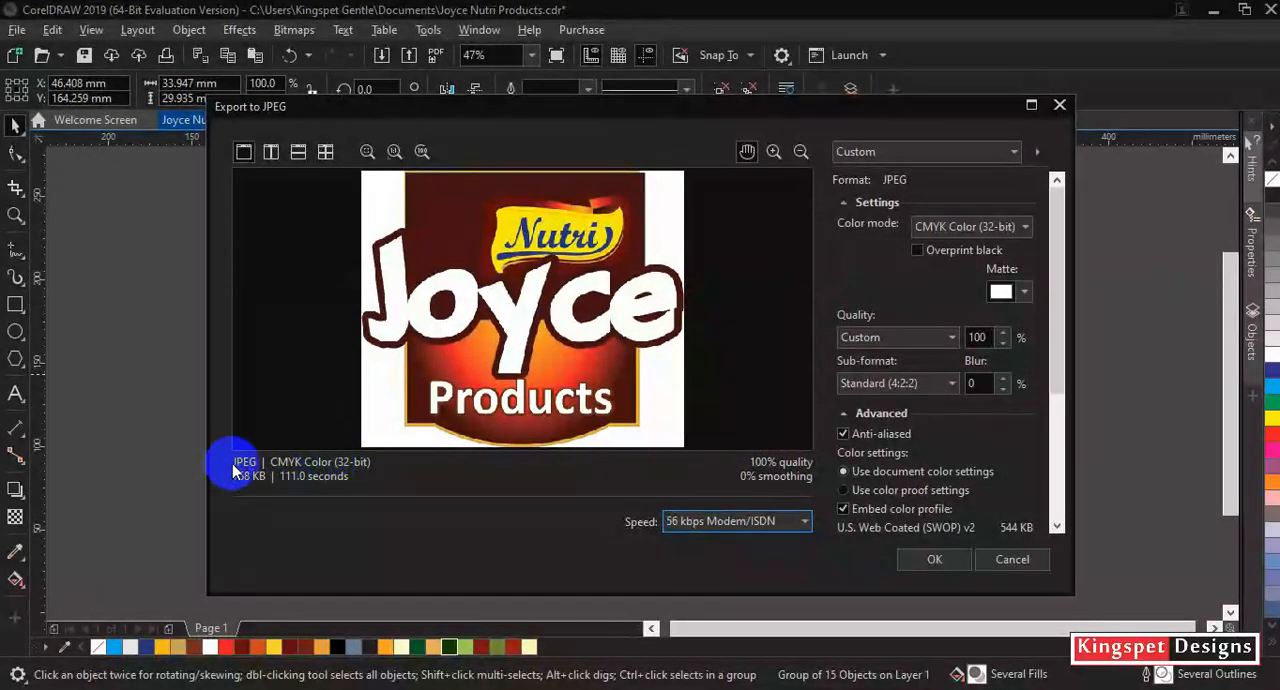
Confirm the logo JPEG, then start a Selected-only PNG export of the logo
left_click(1012, 560)
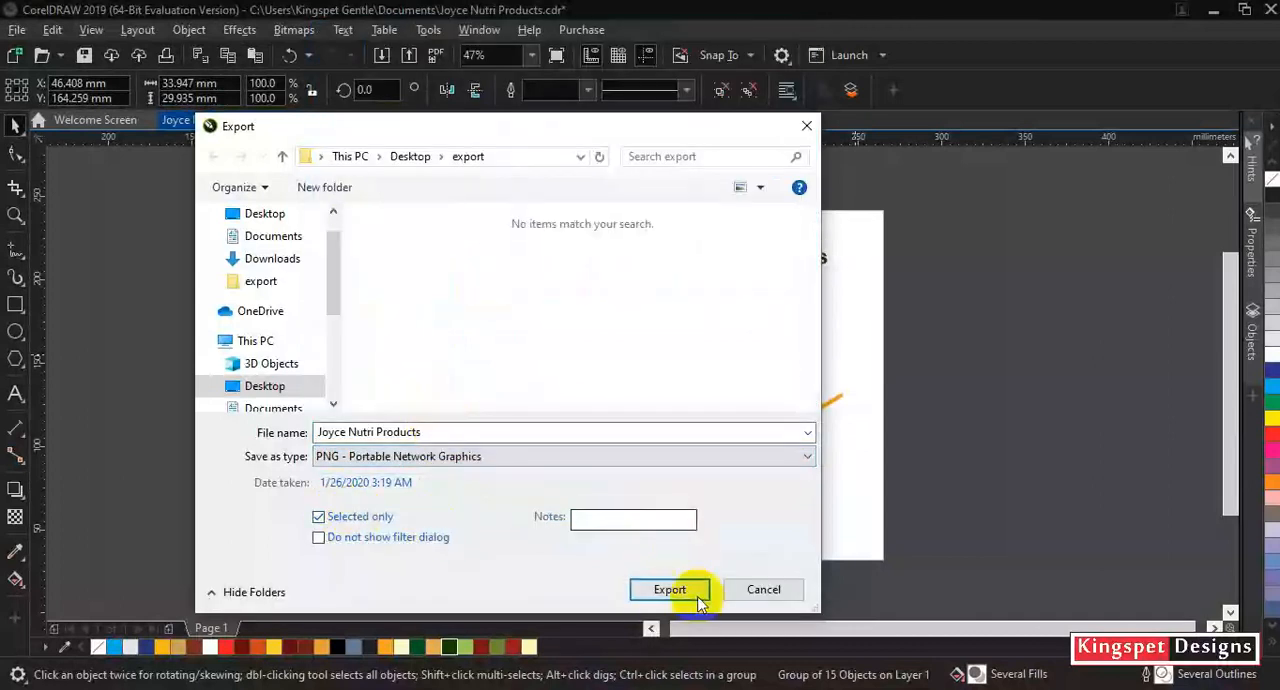
left_click(670, 588)
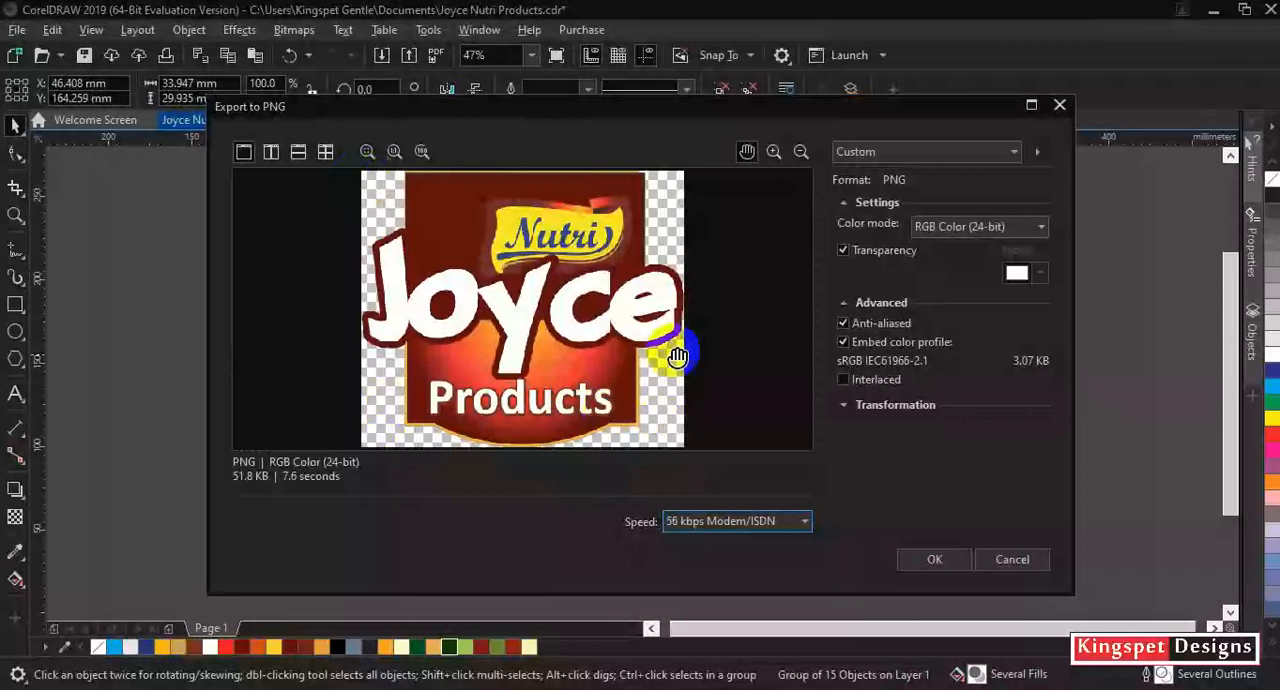
left_click_drag(678, 356, 300, 232)
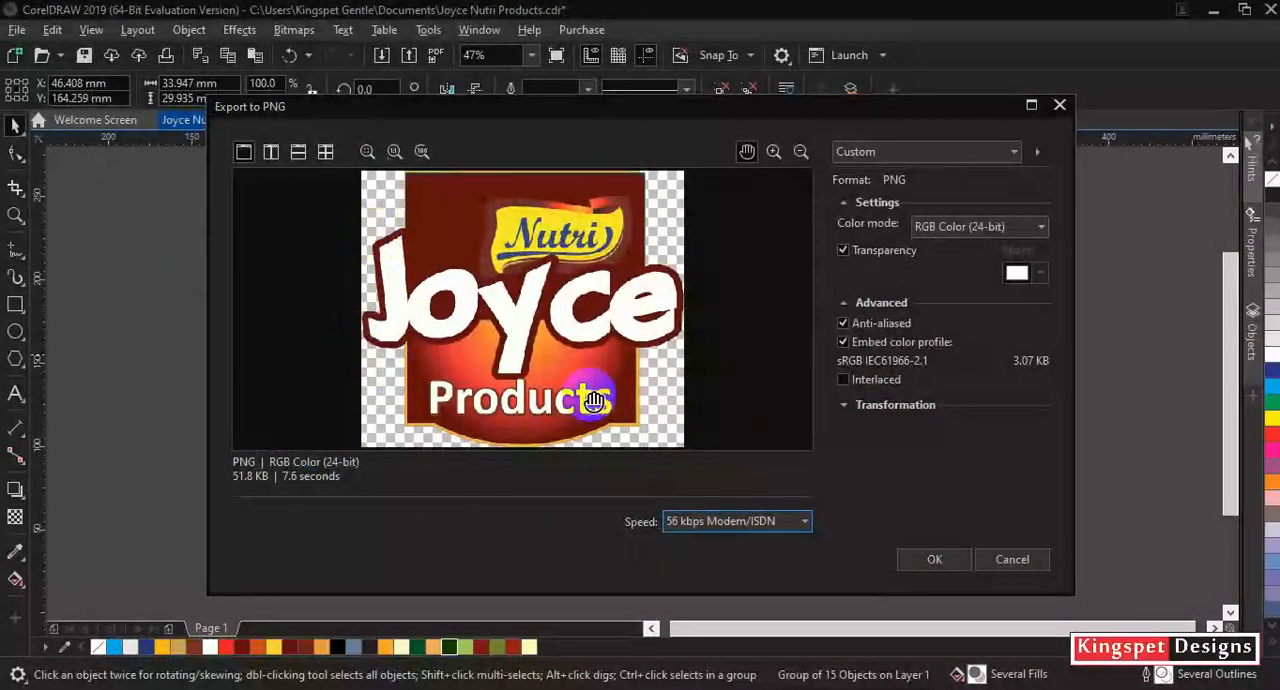
Confirm the PNG export with Transparency kept on
left_click(934, 560)
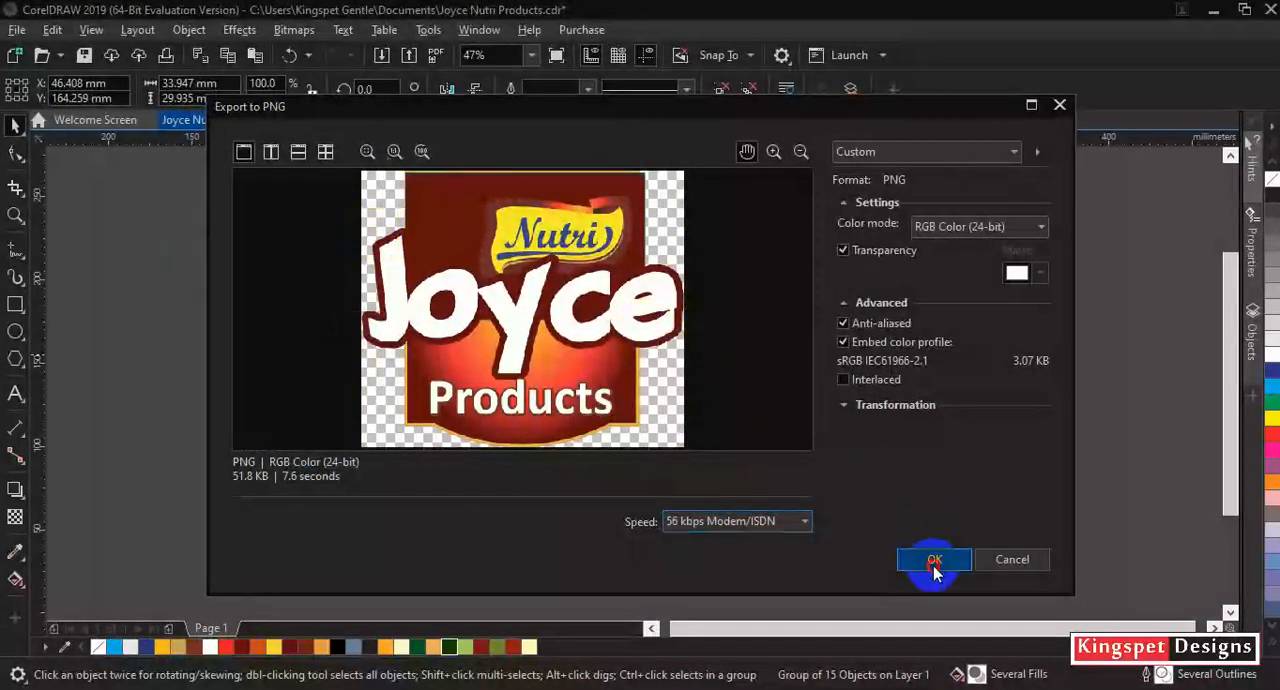
left_click(932, 560)
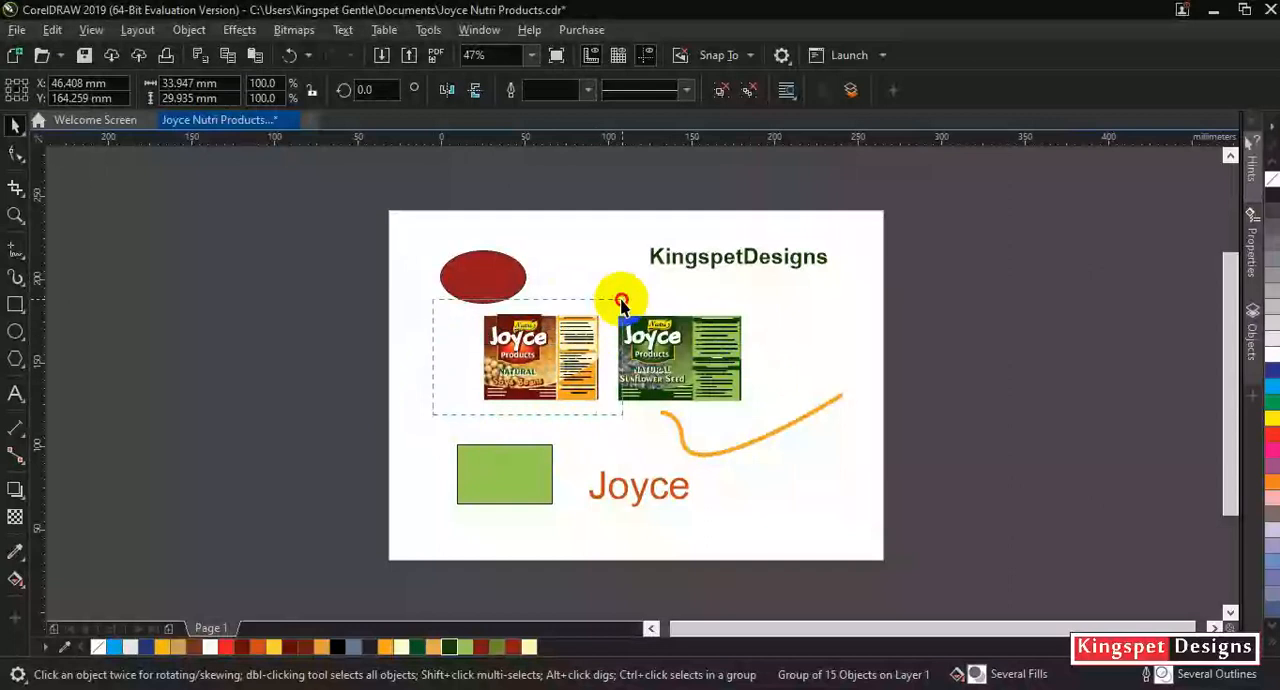
Place the left label by itself on a new Page 2 and select it
left_click(540, 360)
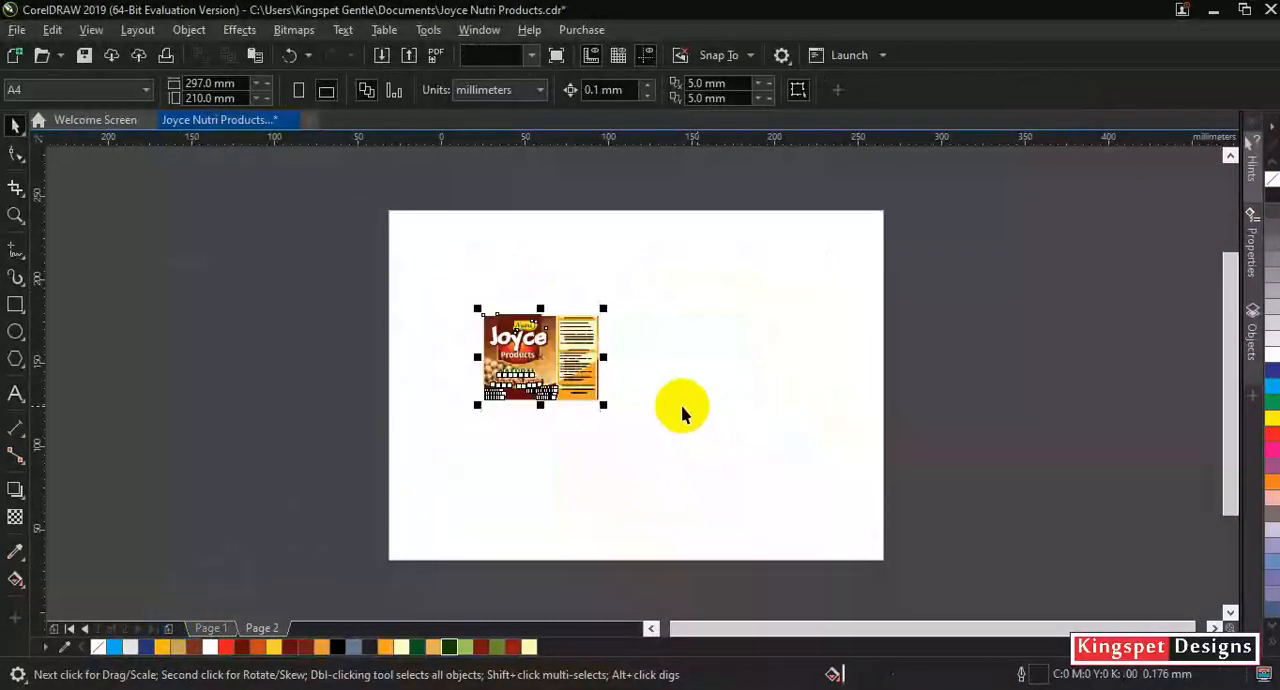
left_click(540, 356)
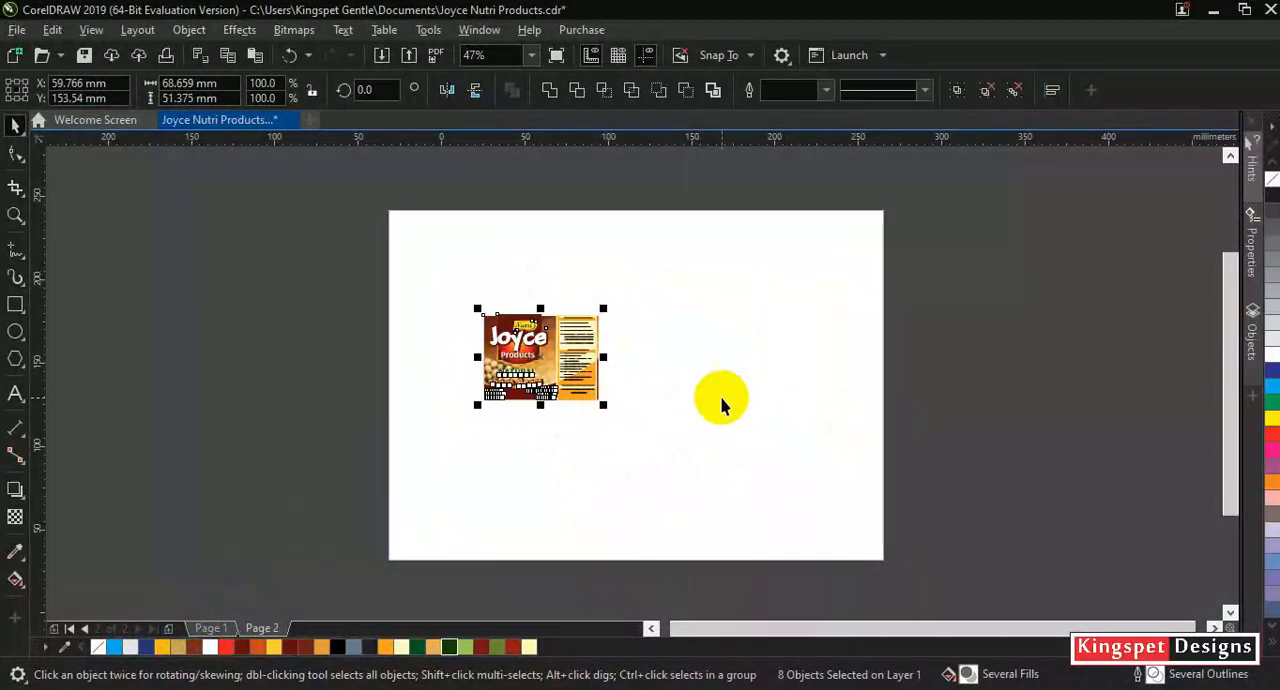